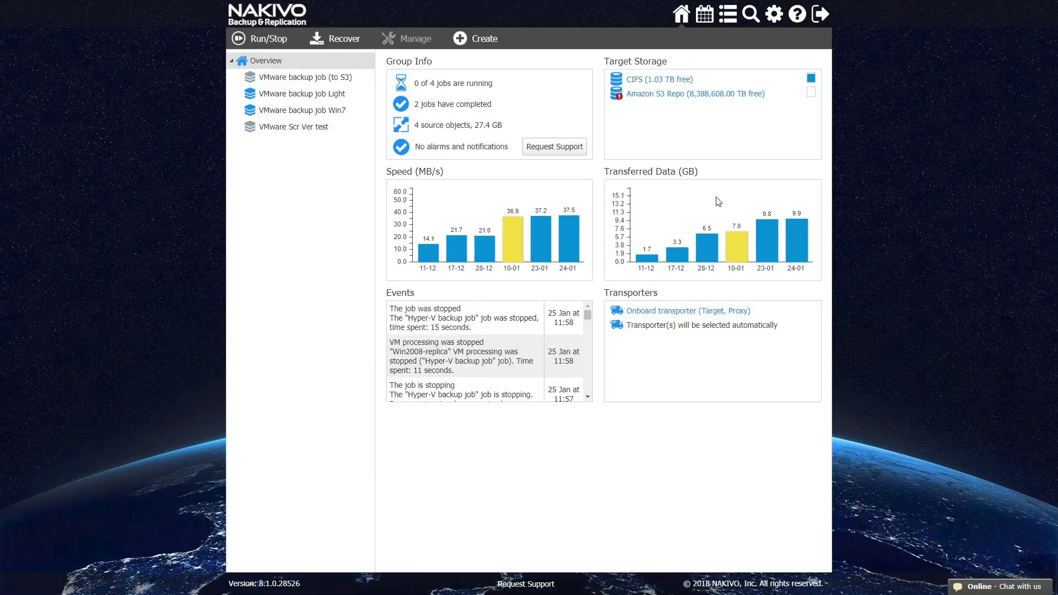
mouse_move(773, 15)
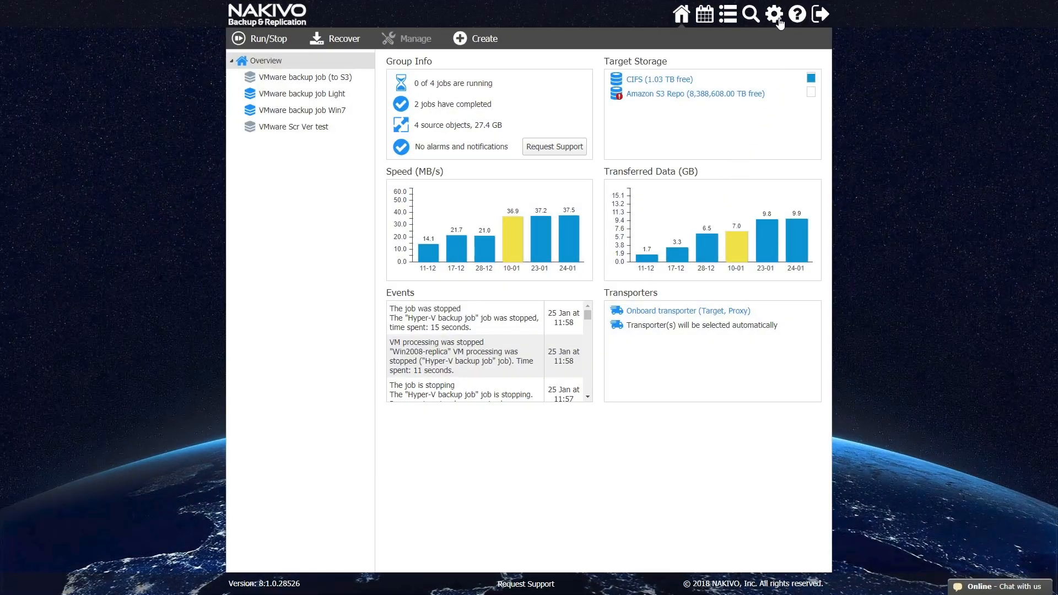
Go to Settings > Inventory and bring up the Add New source choices (VMware, Hyper-V, AWS)
click(774, 13)
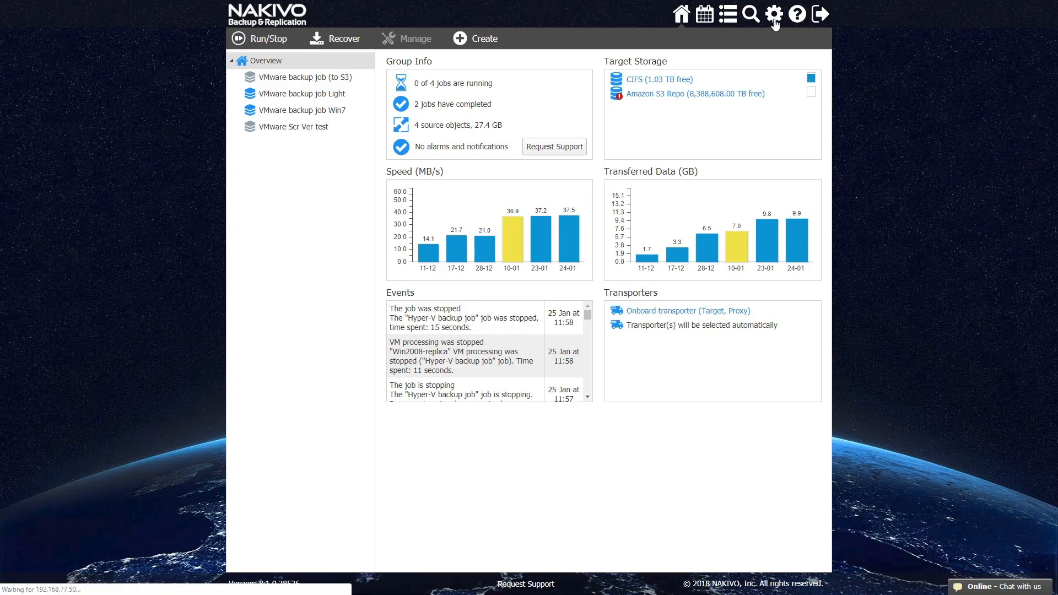
click(773, 13)
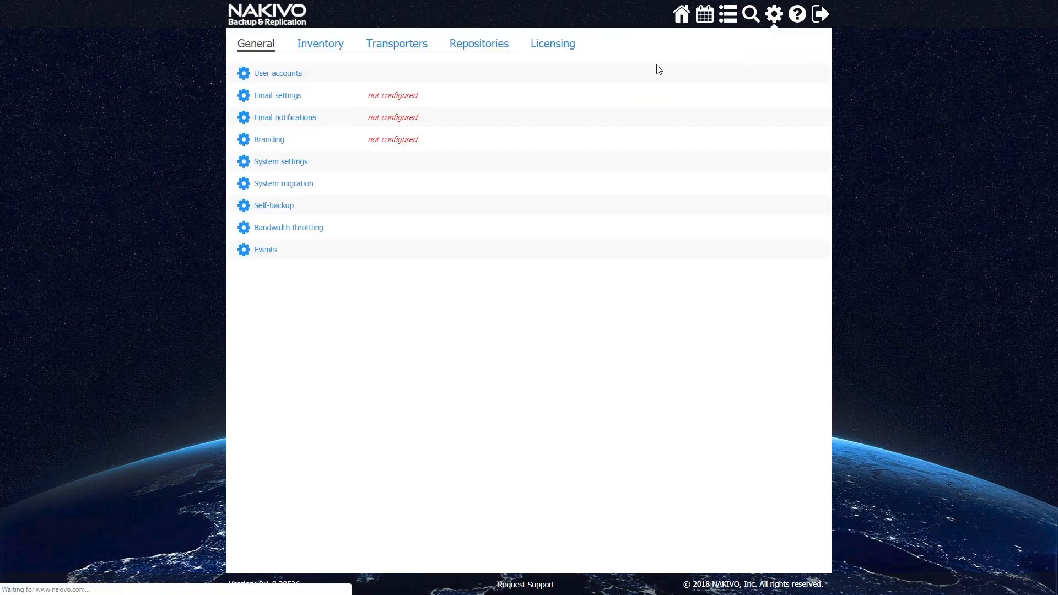
click(320, 43)
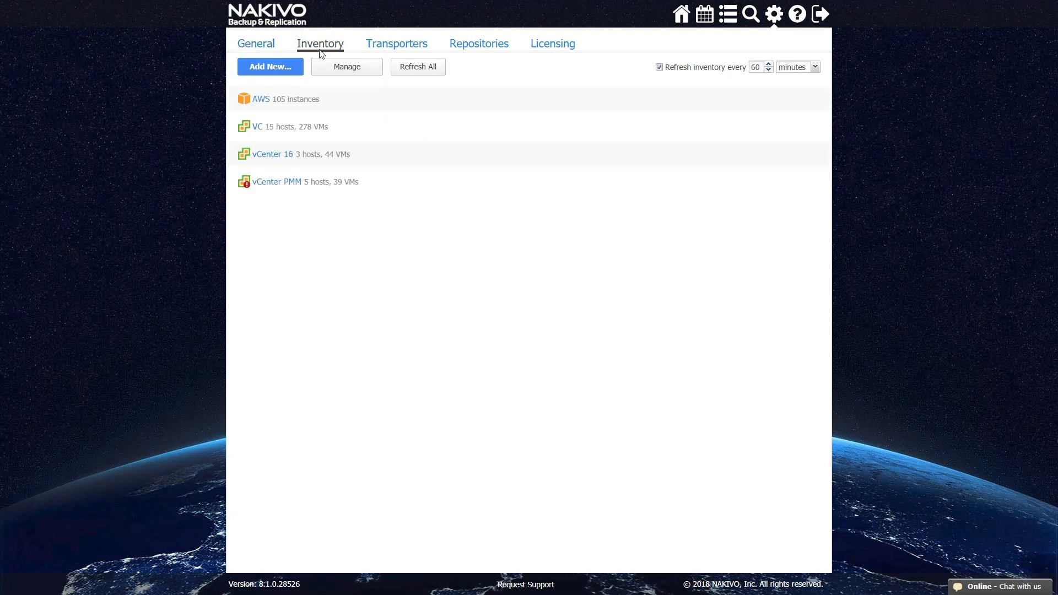
click(270, 66)
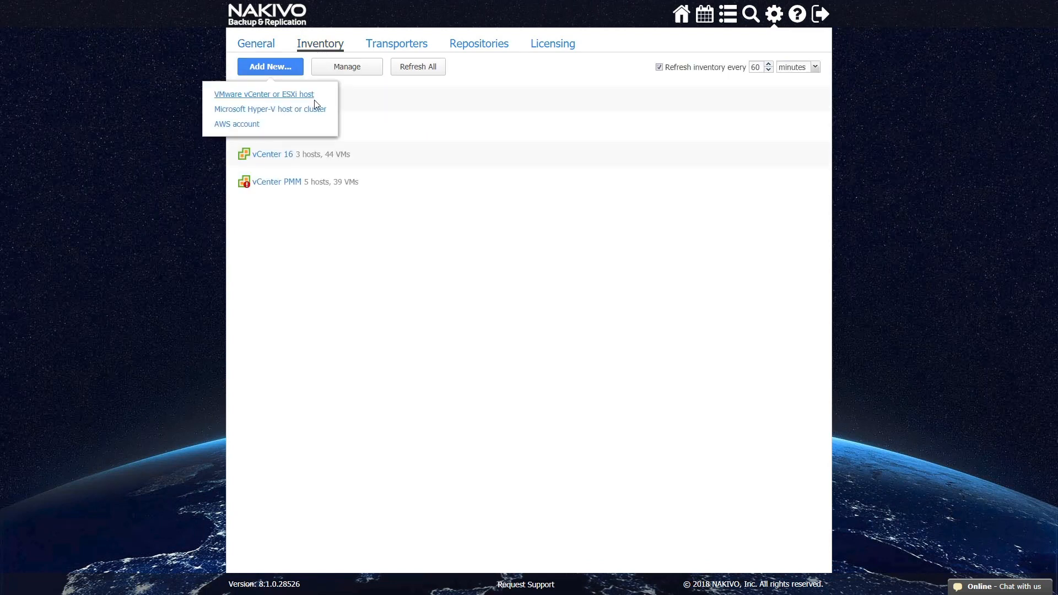
Add a Microsoft Hyper-V host named 'Hyper-V' at 10.30.30.253 with Administrator credentials
click(270, 109)
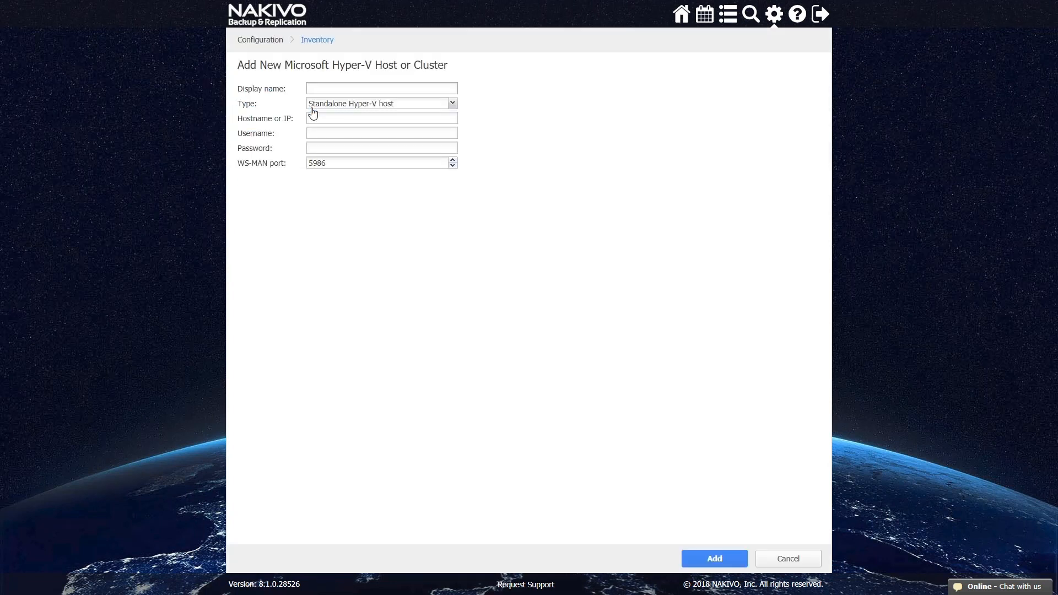
text(Hype)
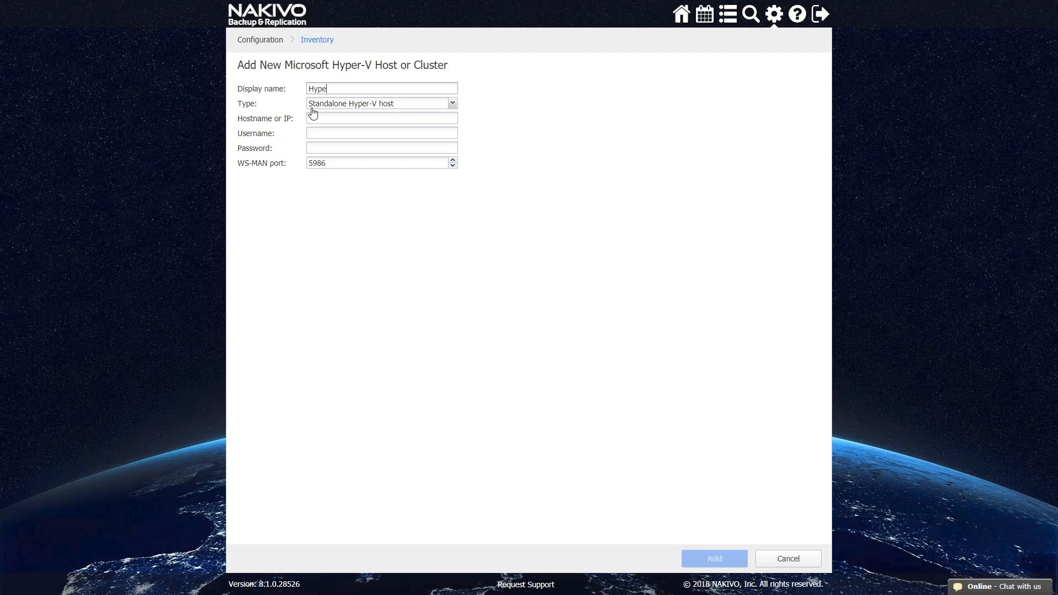
text(r-V)
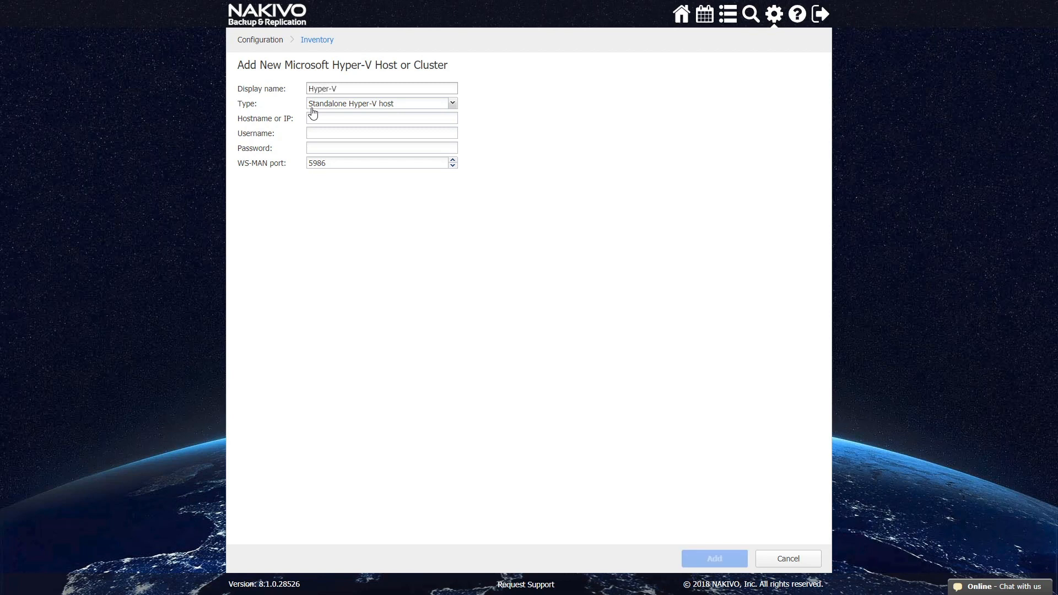
text(10.30.30.253)
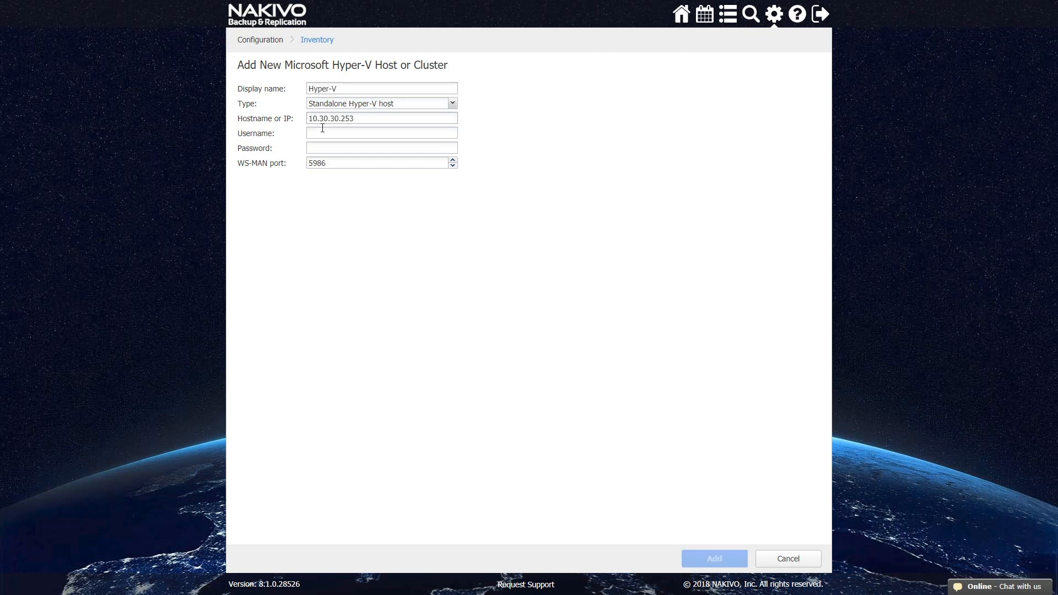
text(Administrator)
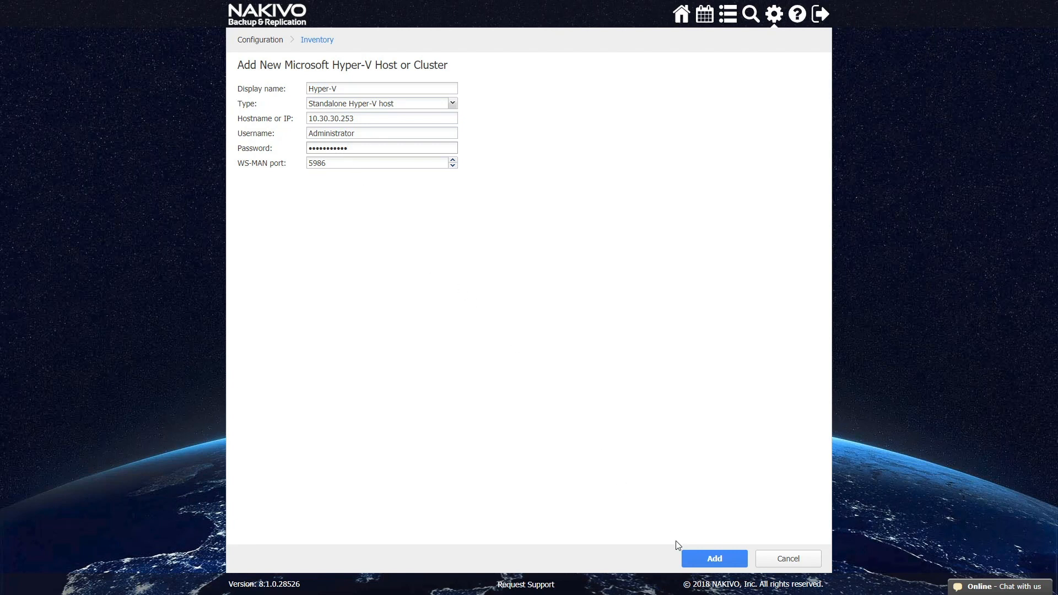
click(713, 558)
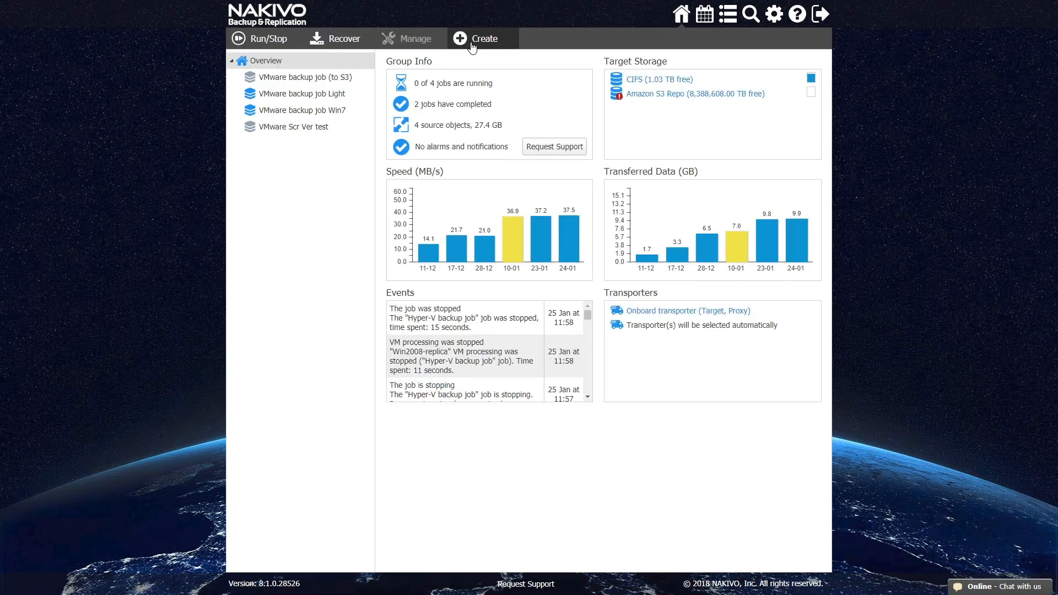
Start a new Microsoft Hyper-V backup job from the Create menu
click(483, 39)
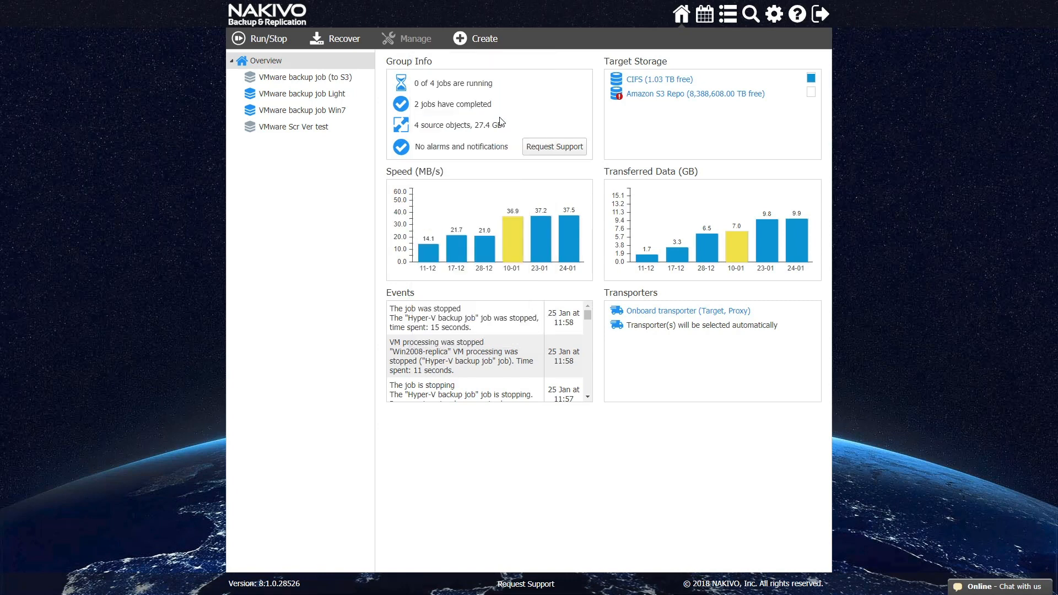
click(475, 39)
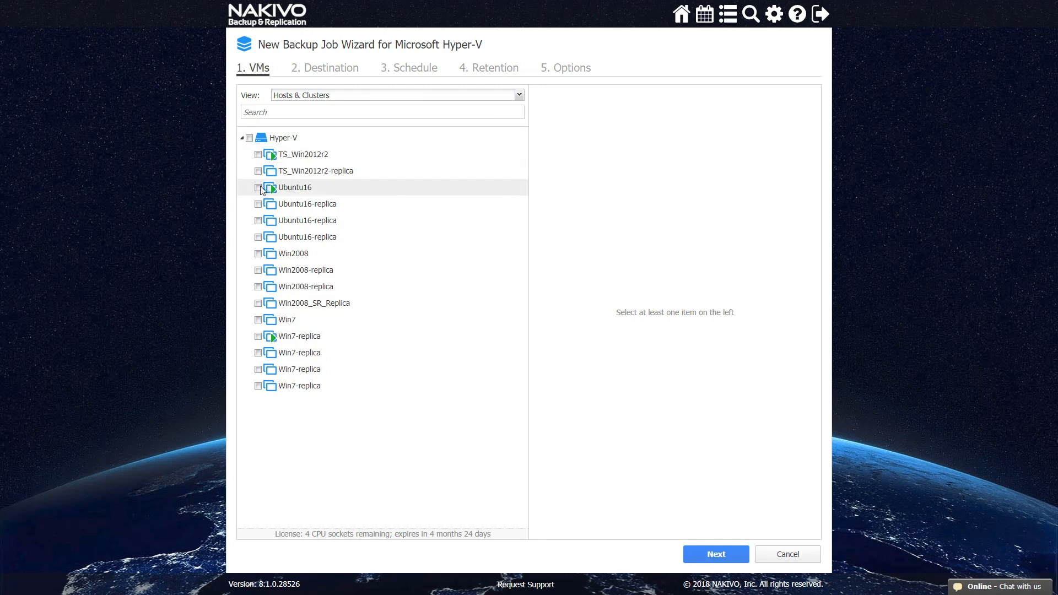
Tick the two Ubuntu16-replica VMs, then the Hyper-V host to include all 15 VMs
click(258, 204)
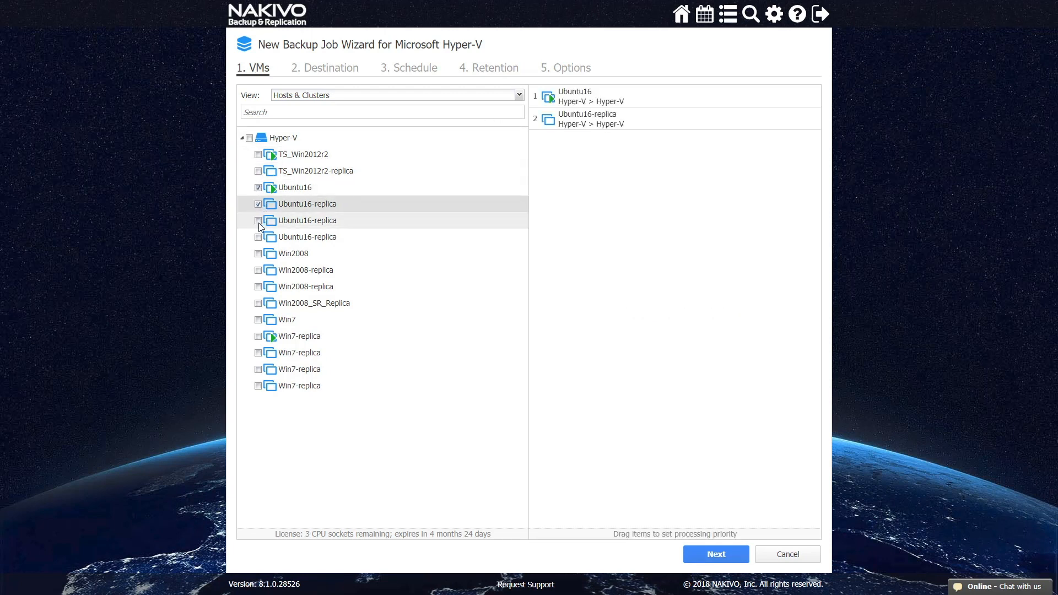
click(257, 220)
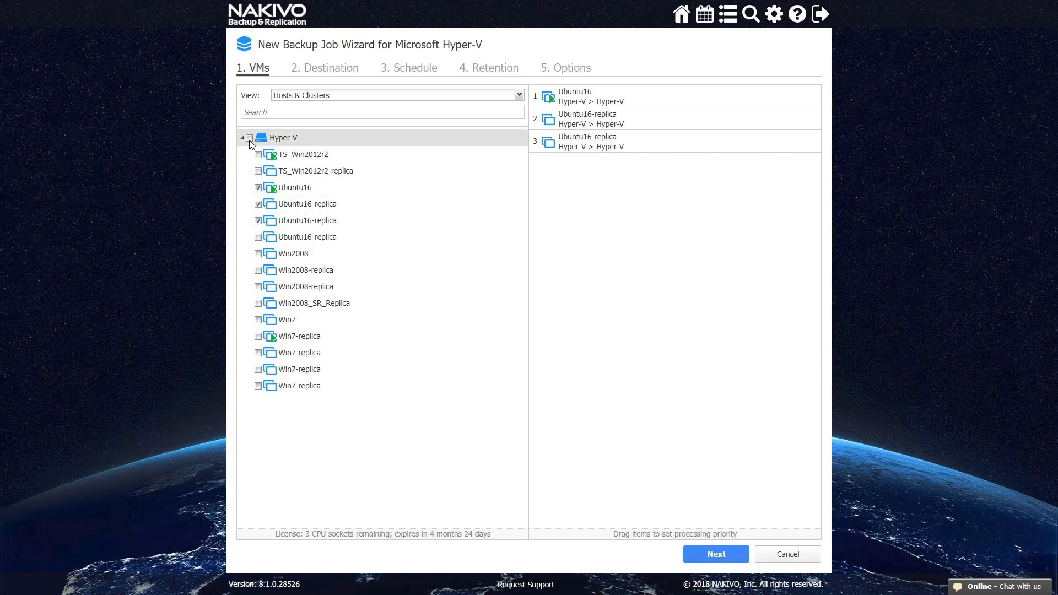
click(250, 137)
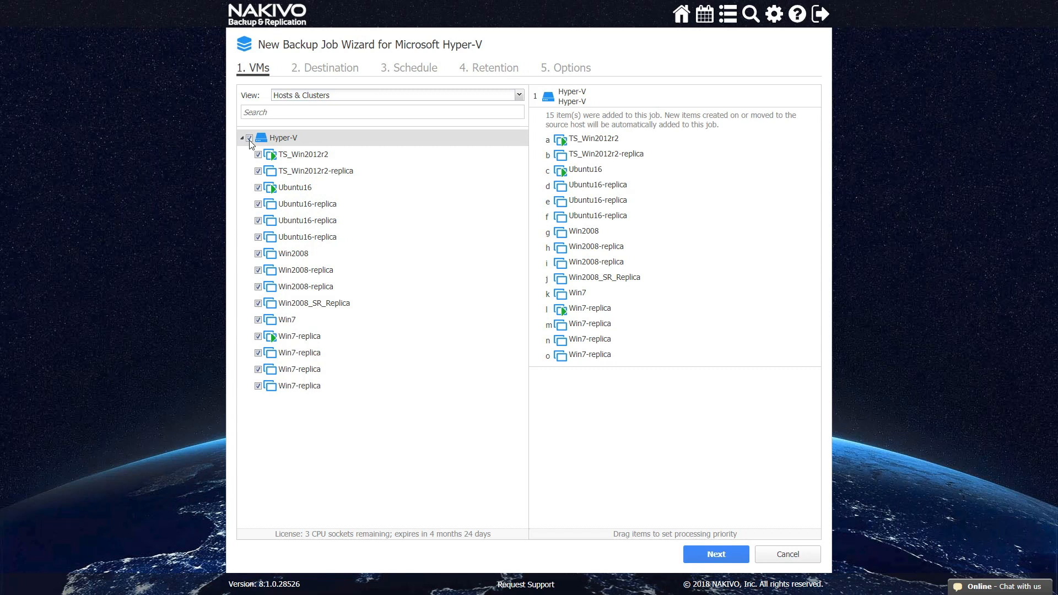
mouse_move(272, 226)
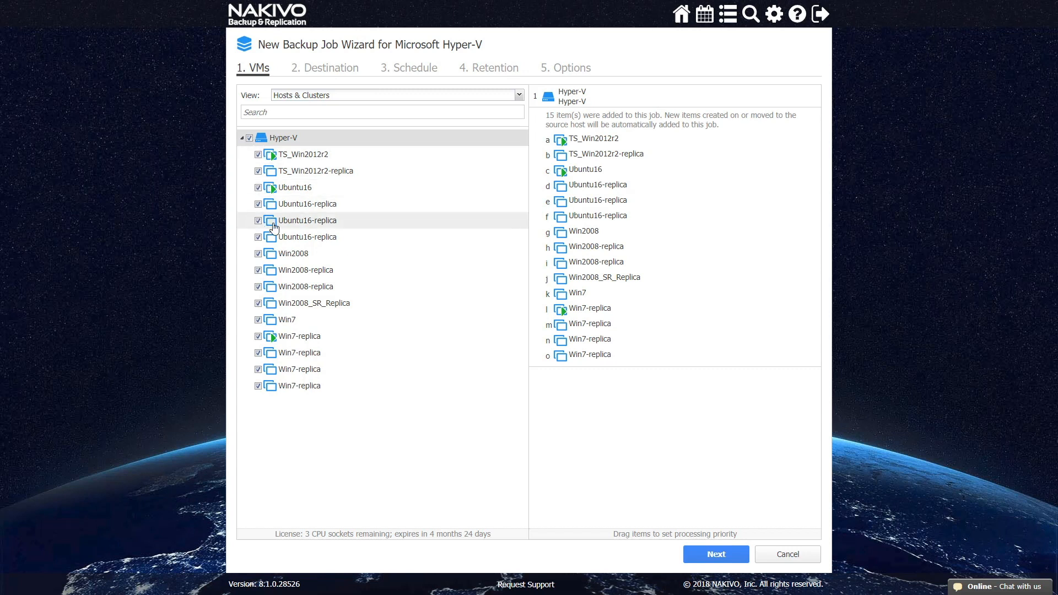
mouse_move(365, 204)
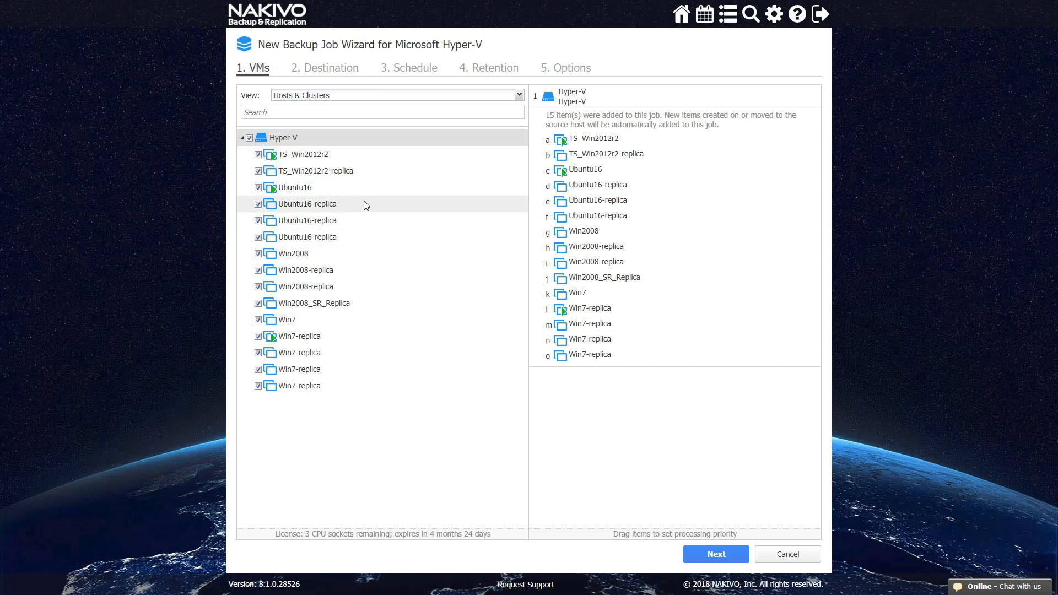
mouse_move(434, 122)
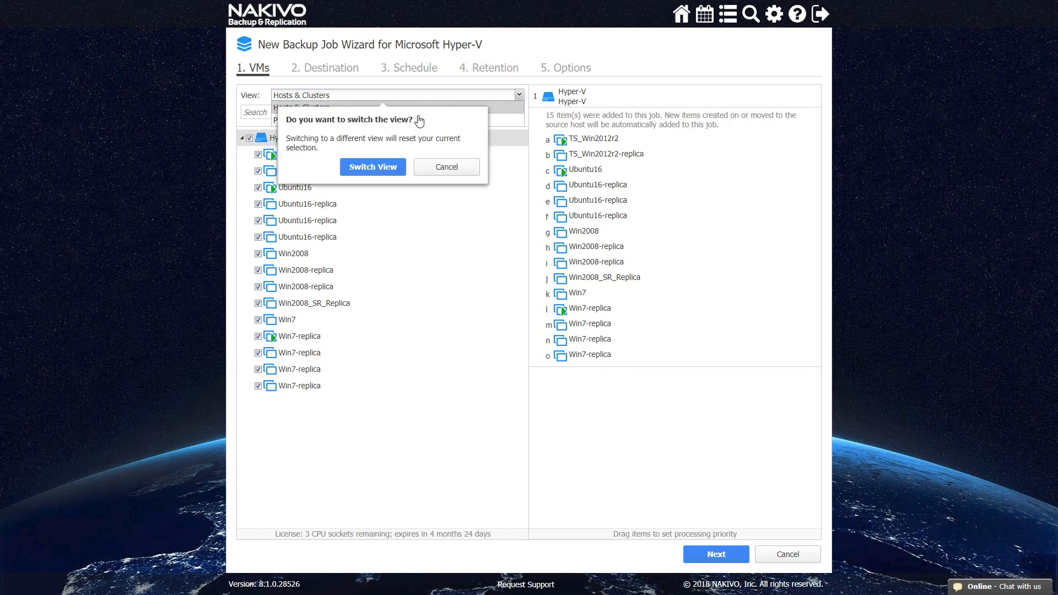
Switch to policy selection with Size of VM 'Is less than' 5 GB and continue to Destination
click(372, 166)
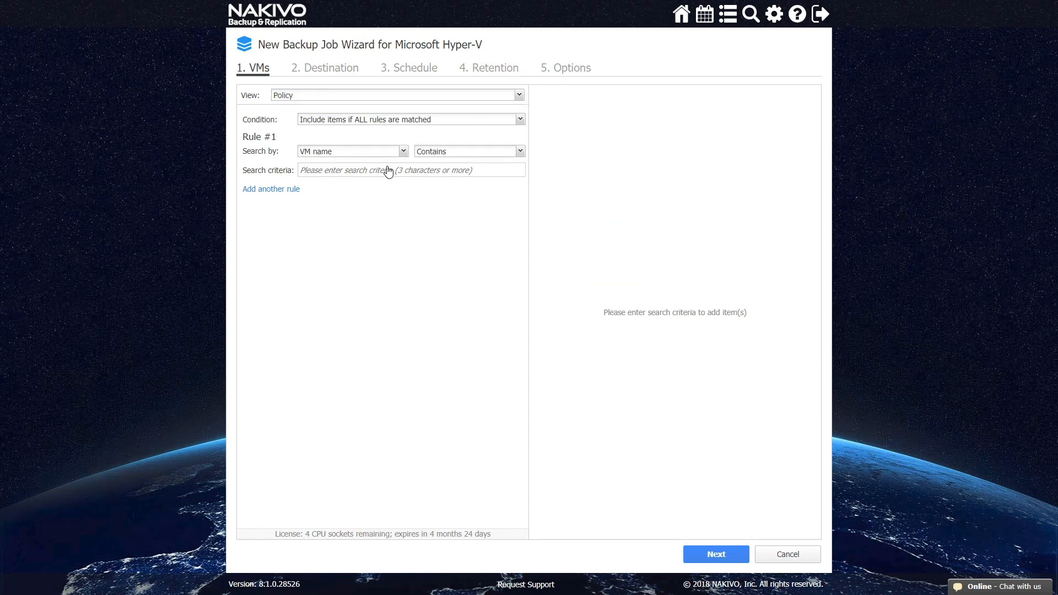
mouse_move(381, 156)
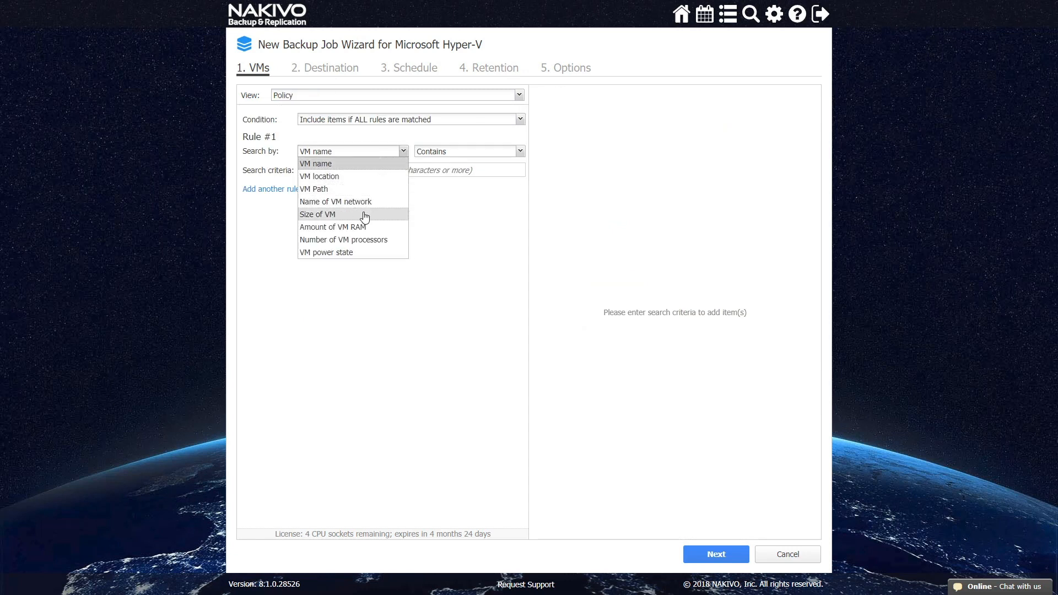
click(317, 213)
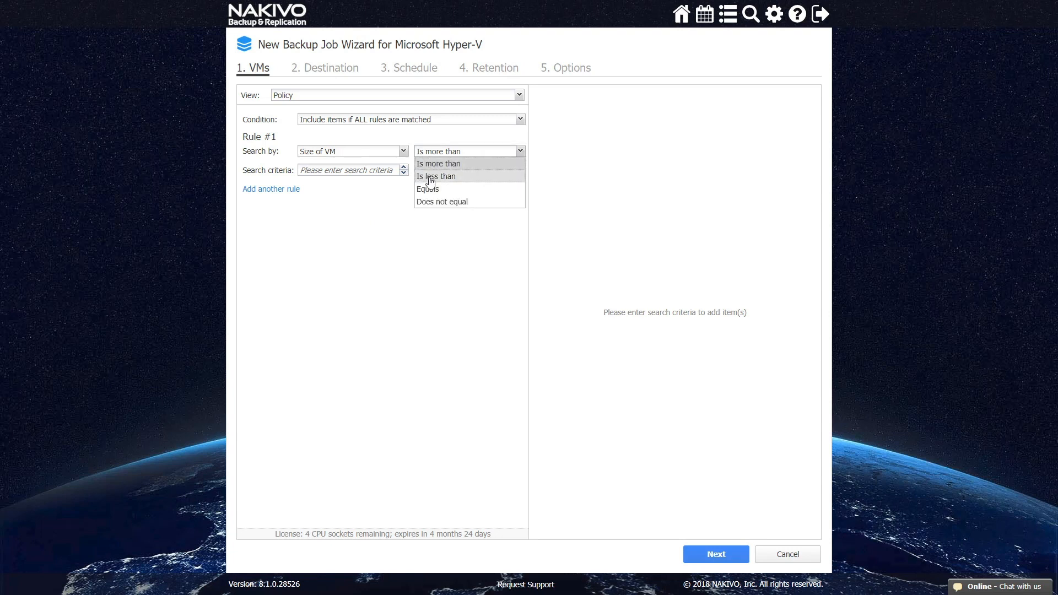
click(437, 176)
text(5)
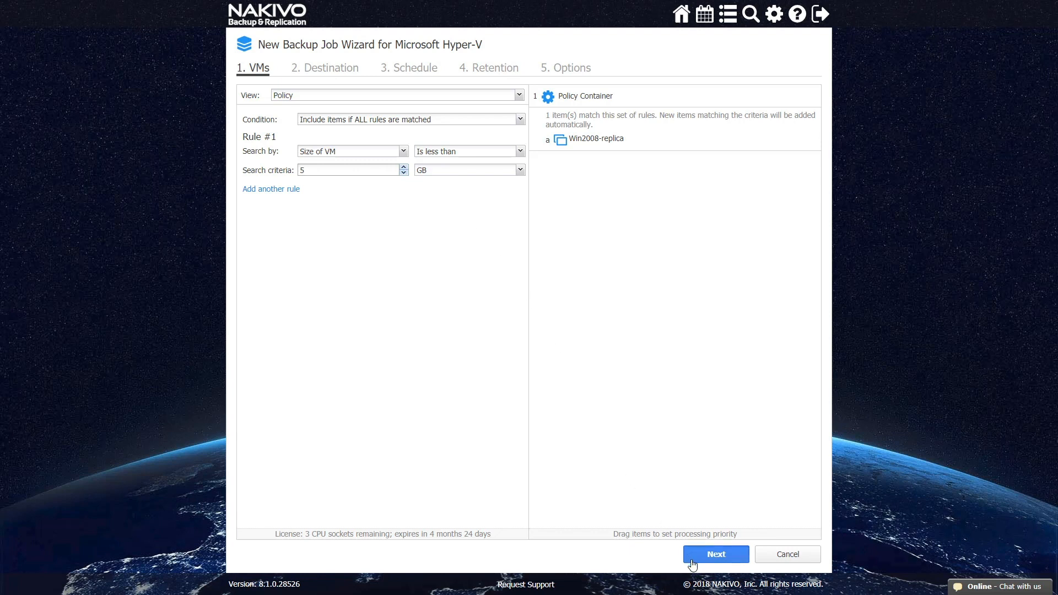
click(714, 554)
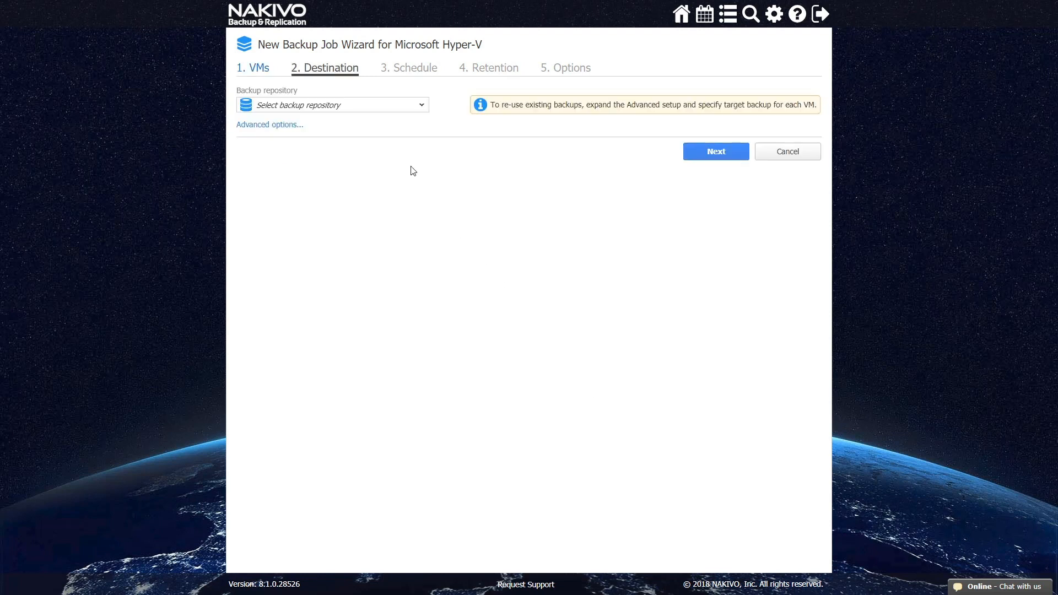
Choose the CIFS backup repository and expand Advanced options for Win2008-replica
click(332, 105)
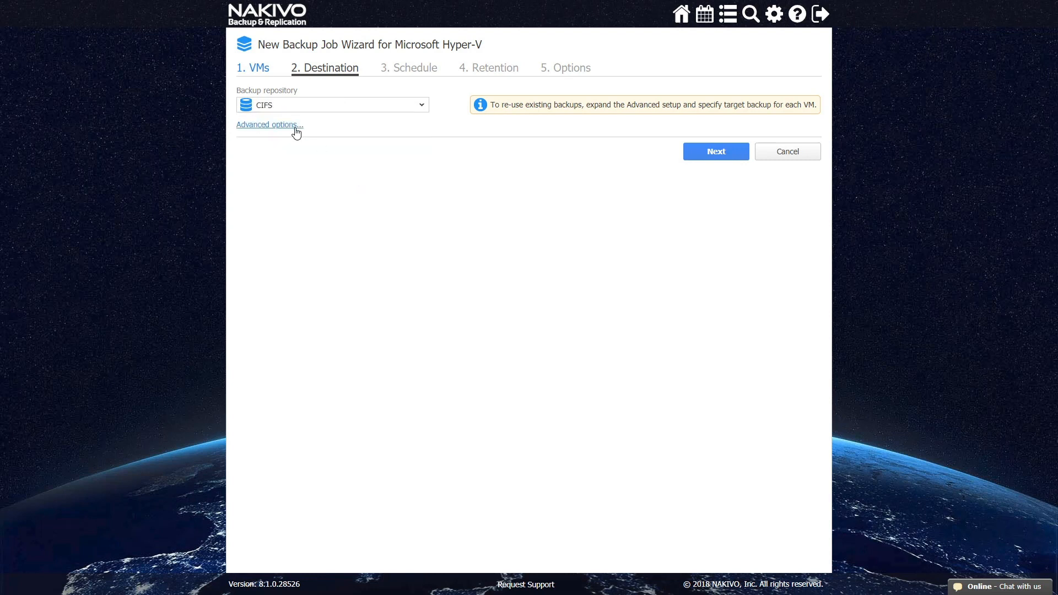
click(267, 125)
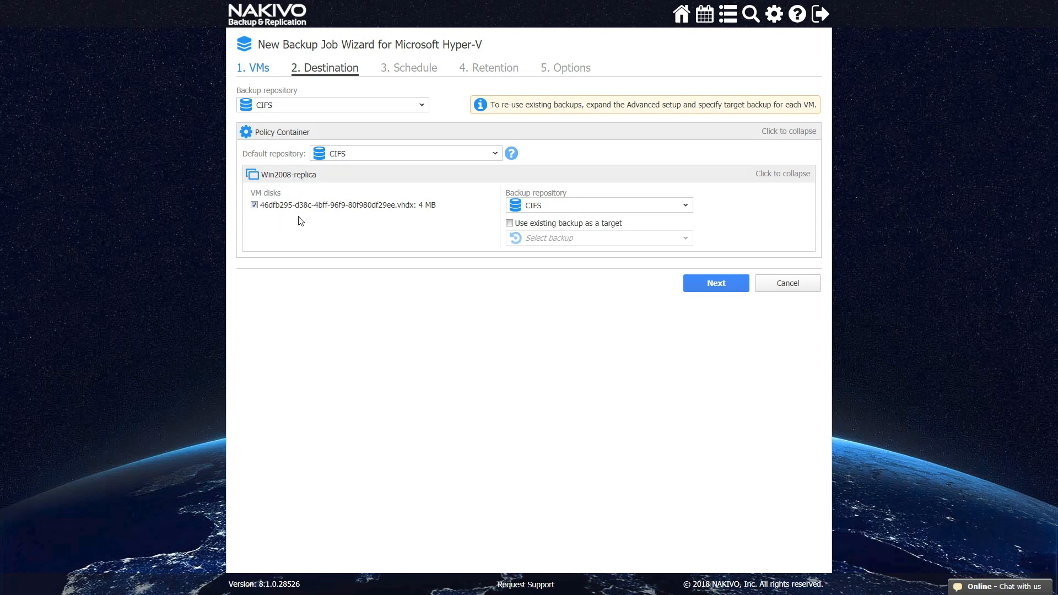
mouse_move(613, 254)
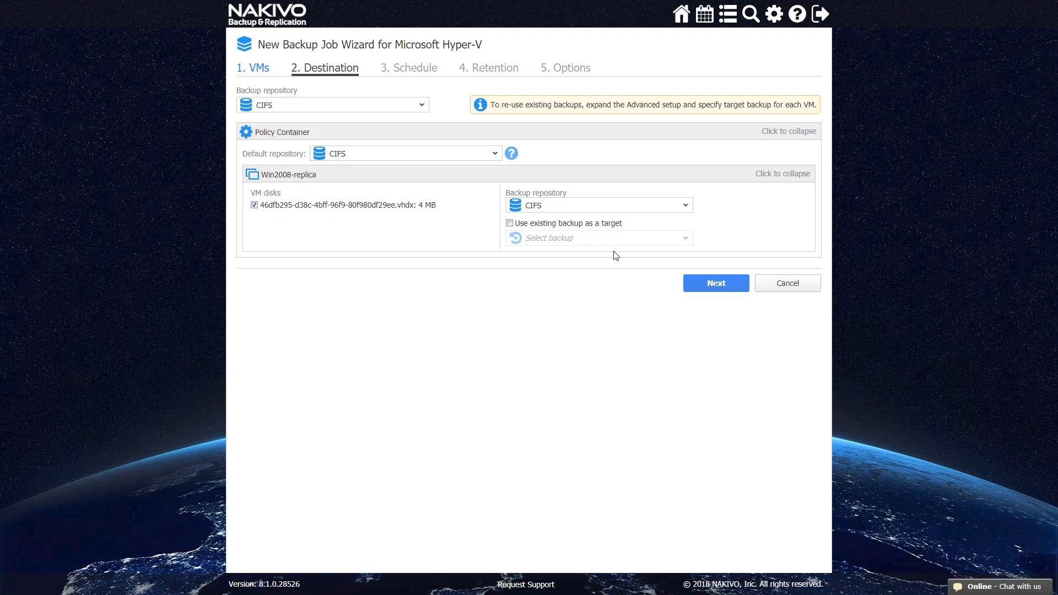
Schedule the job Wednesday–Friday starting at 7:00 and preview the weekly calendar
click(714, 283)
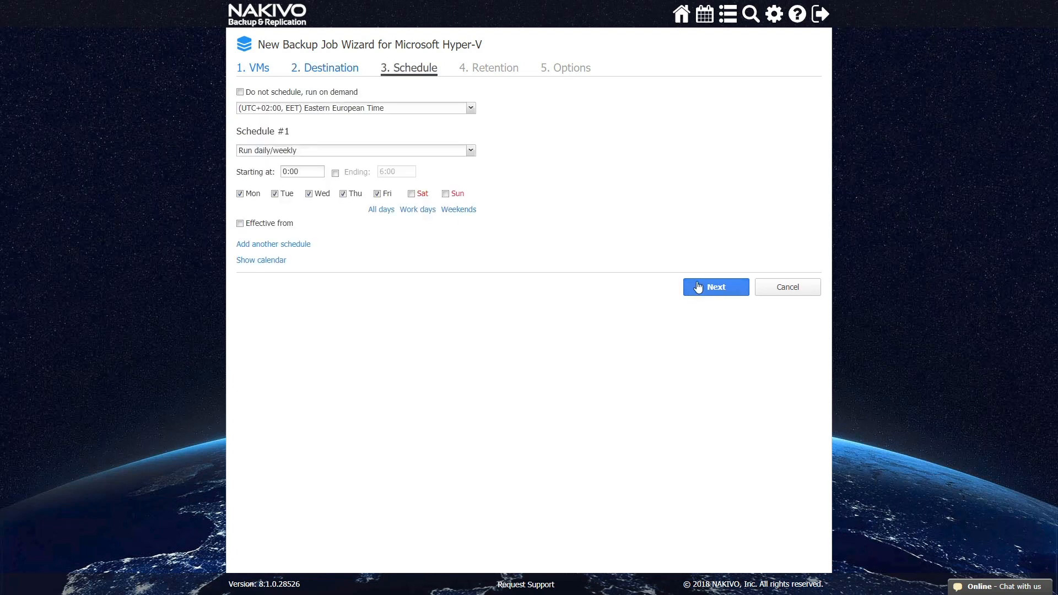
mouse_move(528, 227)
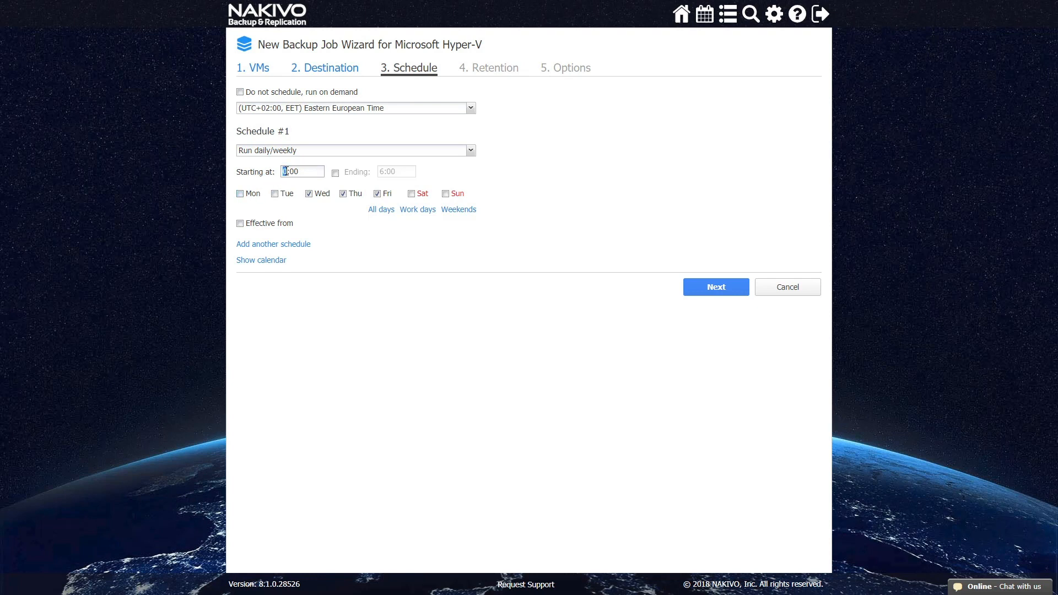
text(7:00)
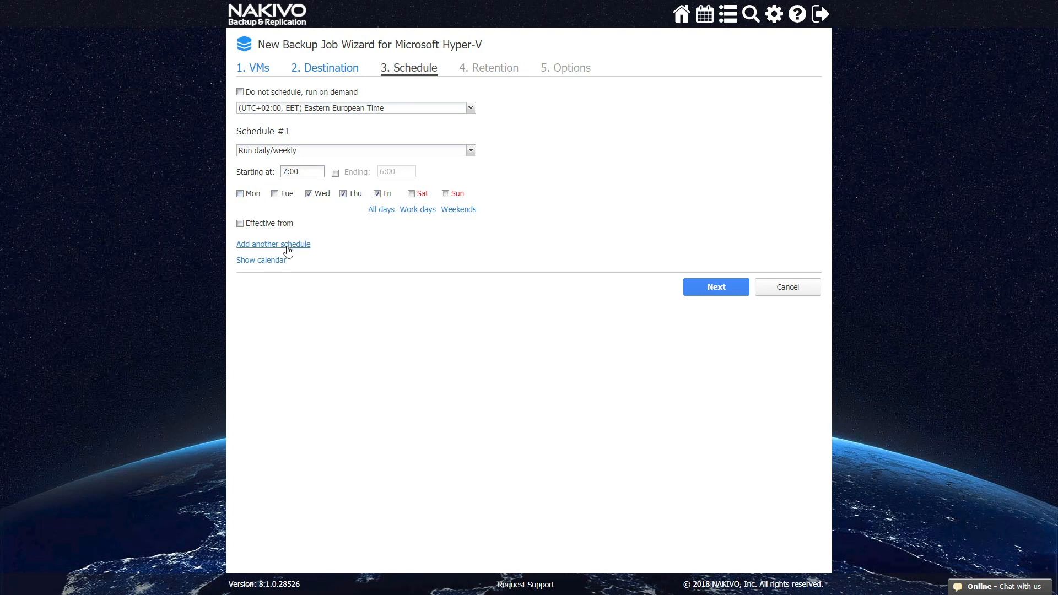
click(260, 260)
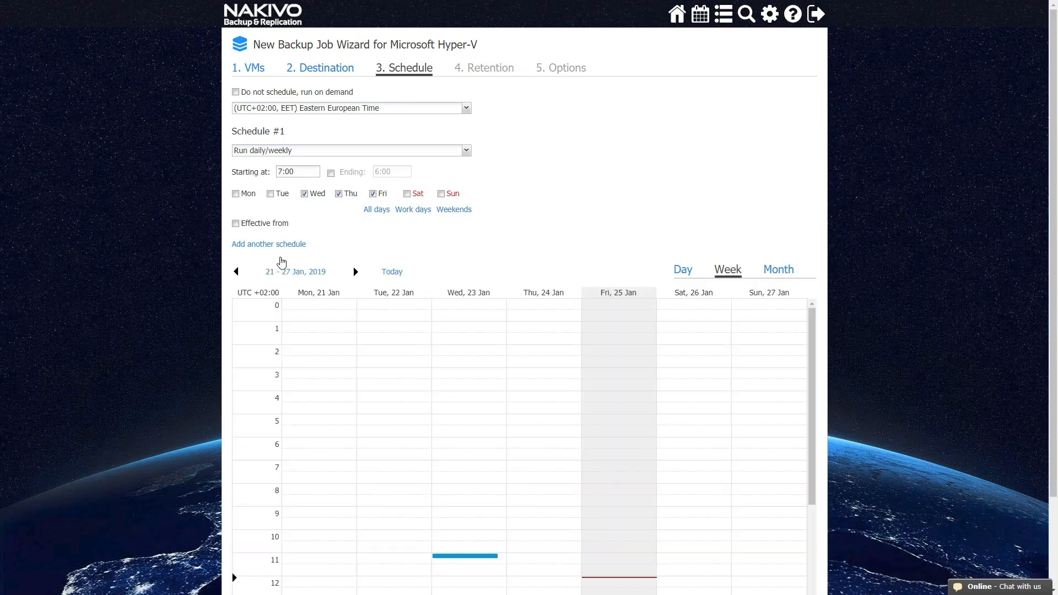
scroll(down, 3)
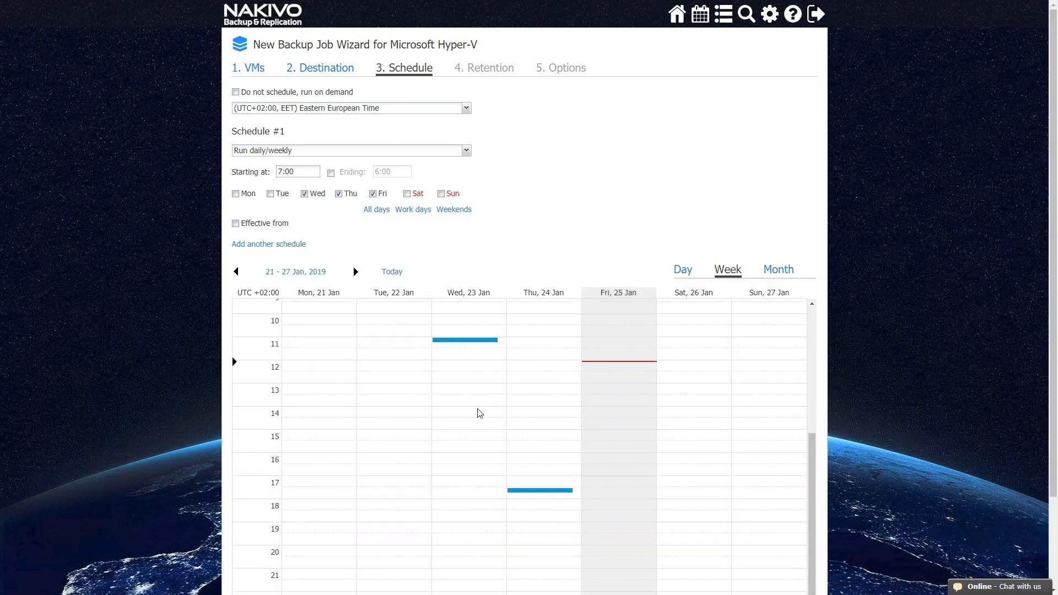
Continue to Retention, keeping the last 10 recovery points
click(488, 67)
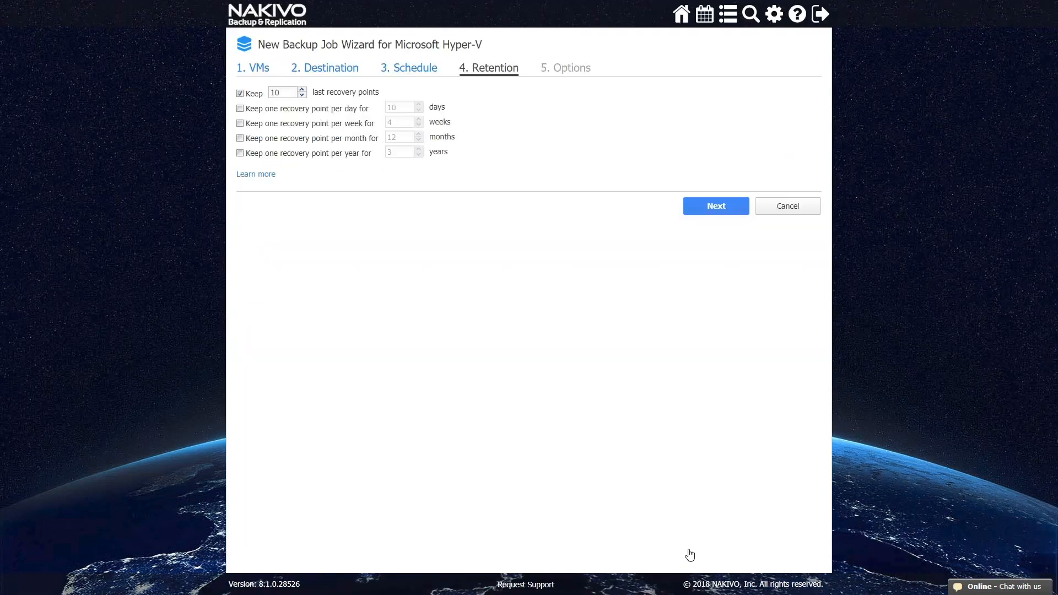
mouse_move(428, 215)
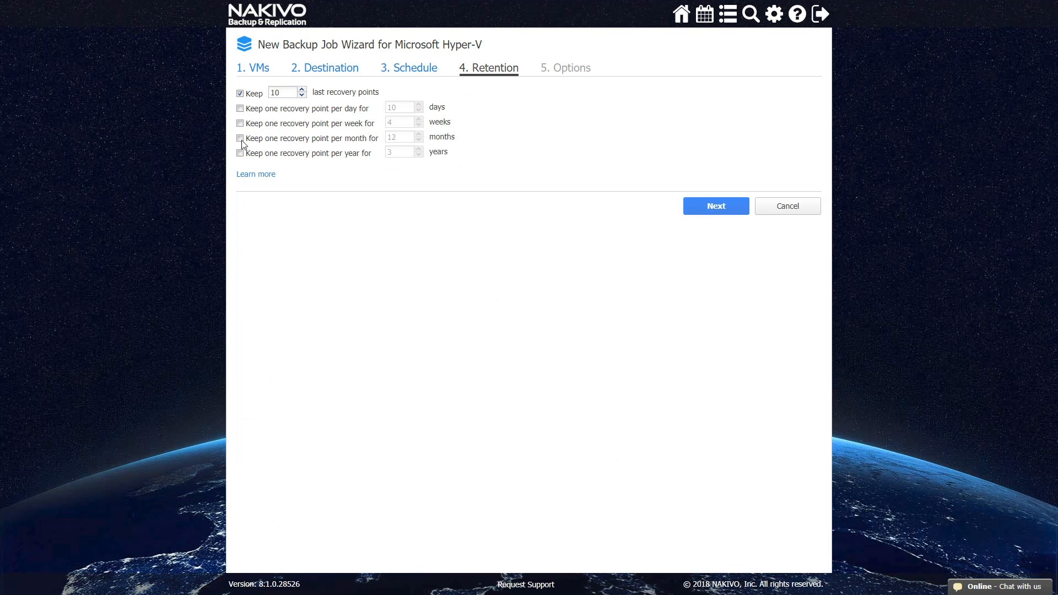
mouse_move(282, 102)
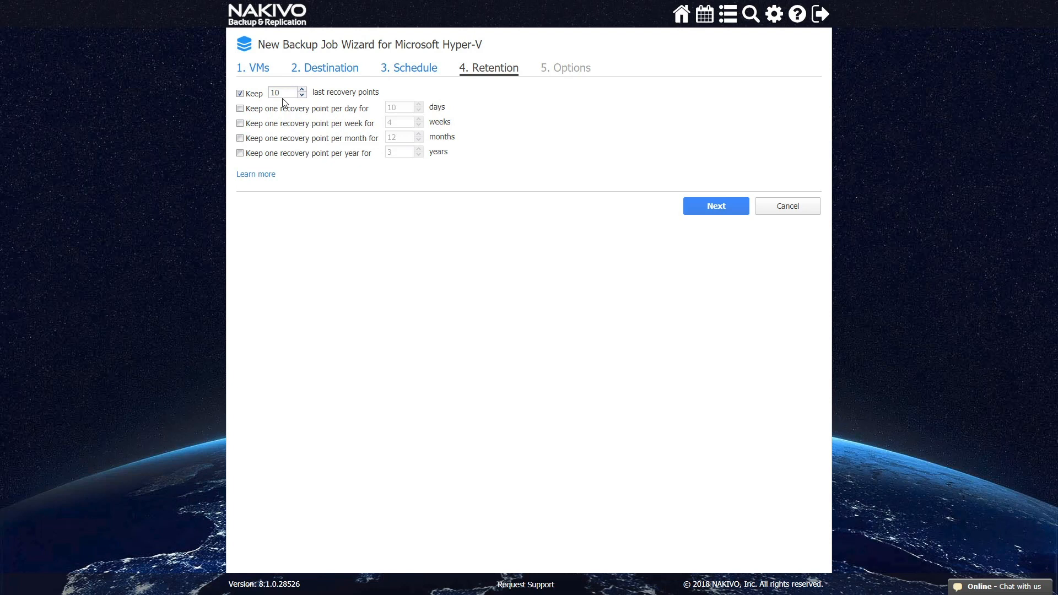
mouse_move(283, 93)
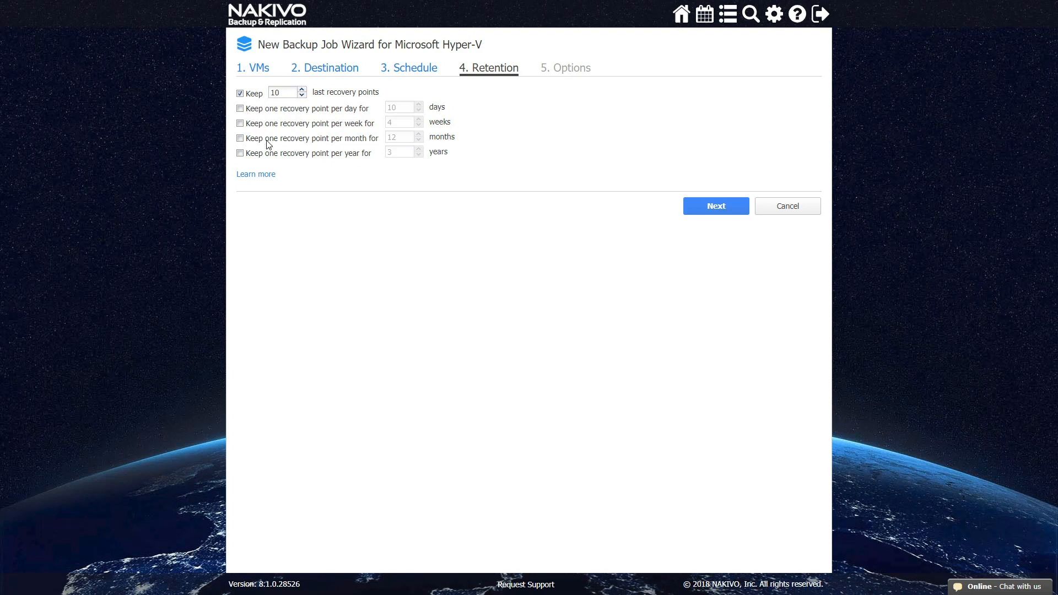
mouse_move(464, 192)
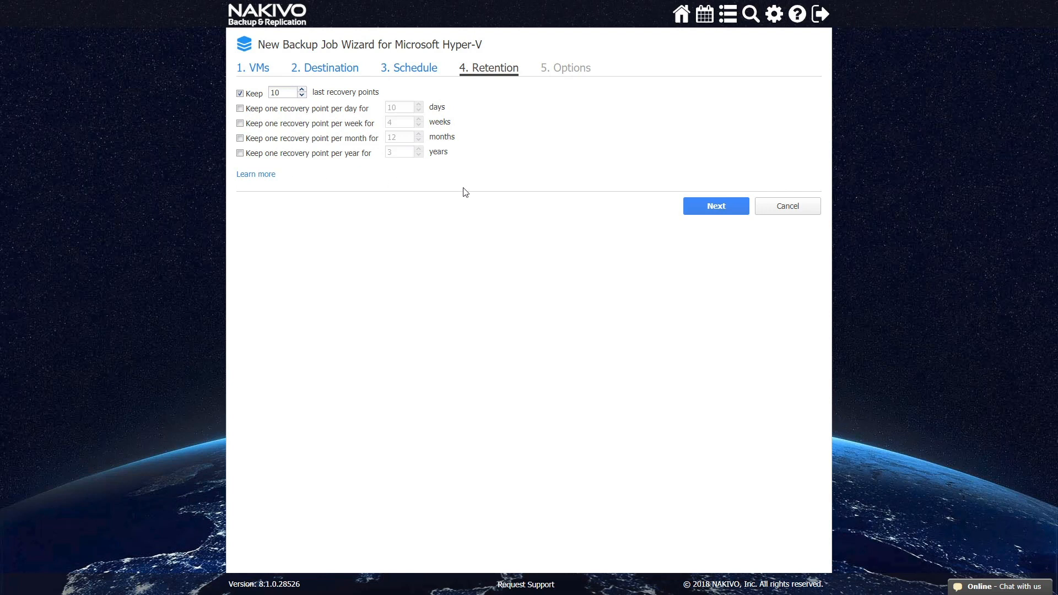
On Options, disable app-aware mode and change tracking, and keep screenshot verification Disabled
click(714, 206)
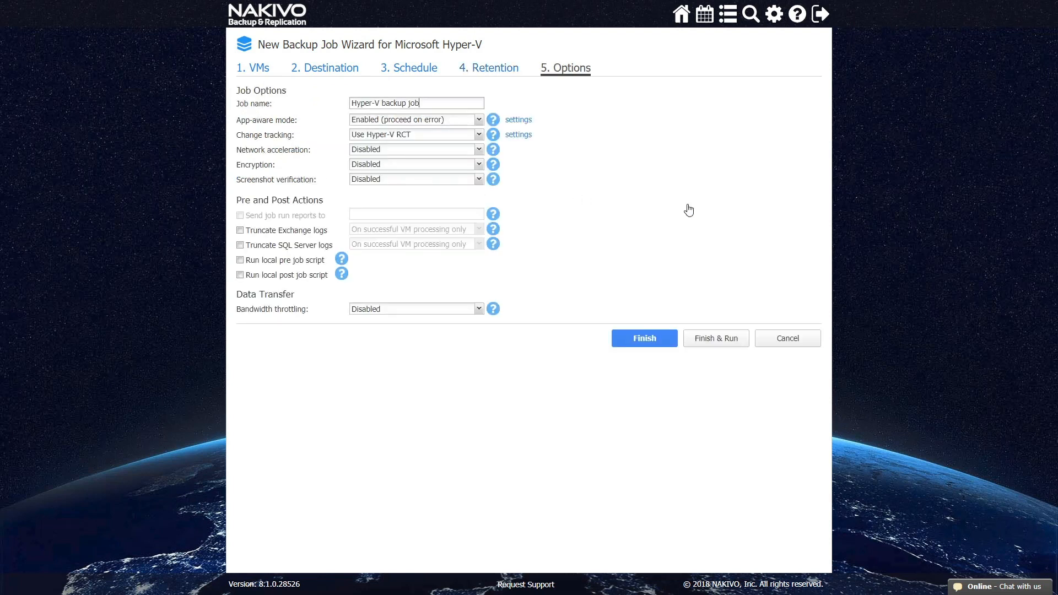
mouse_move(566, 103)
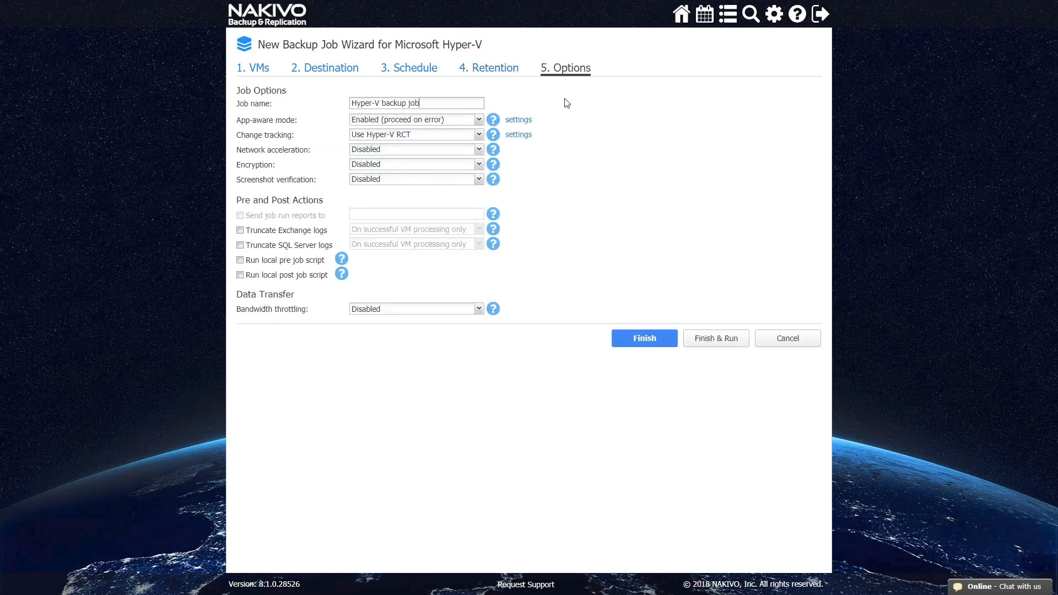
mouse_move(485, 100)
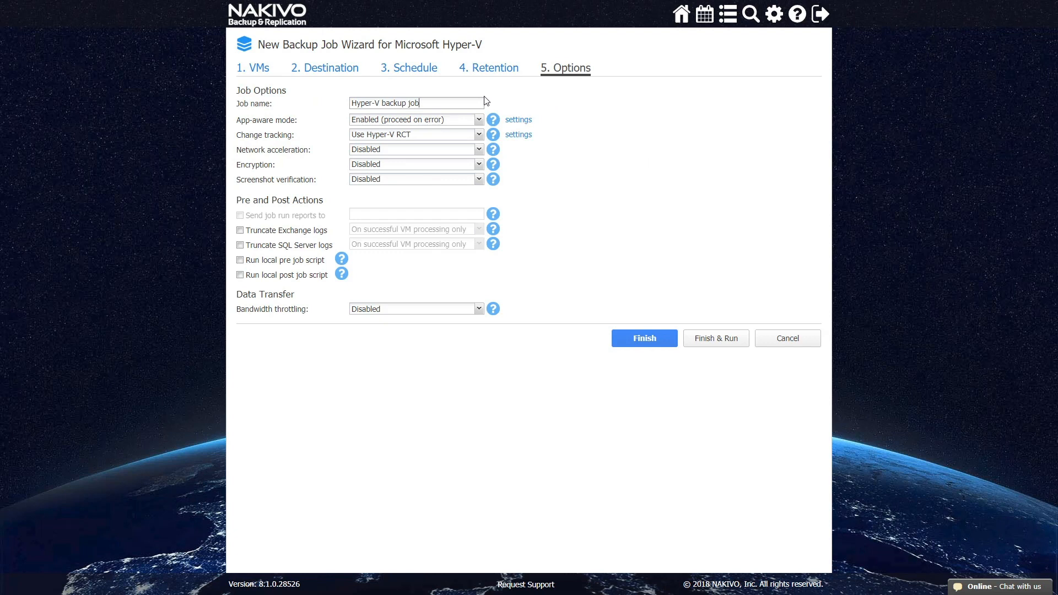
mouse_move(445, 124)
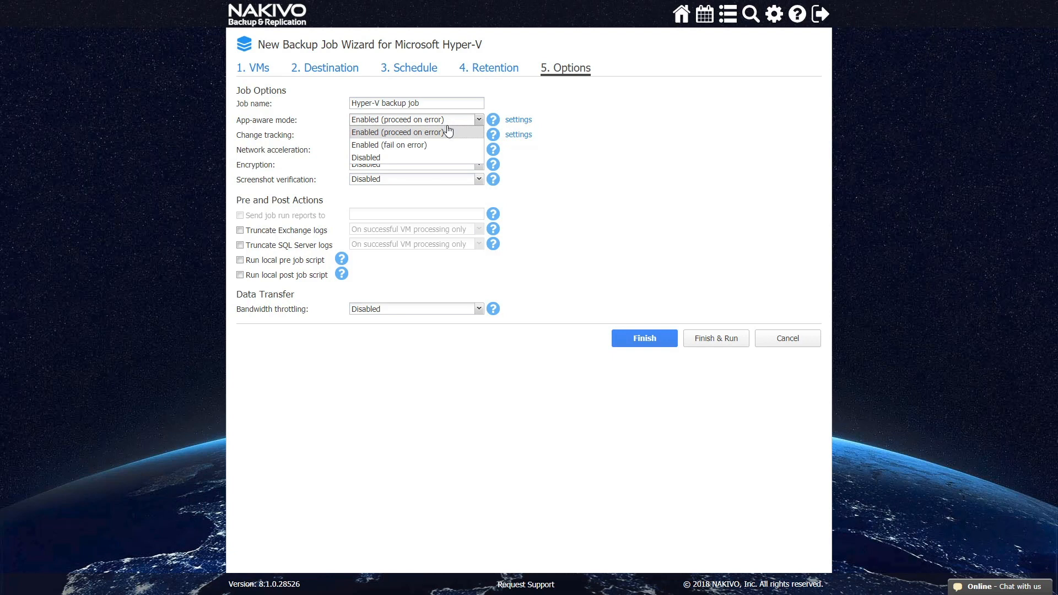
click(365, 157)
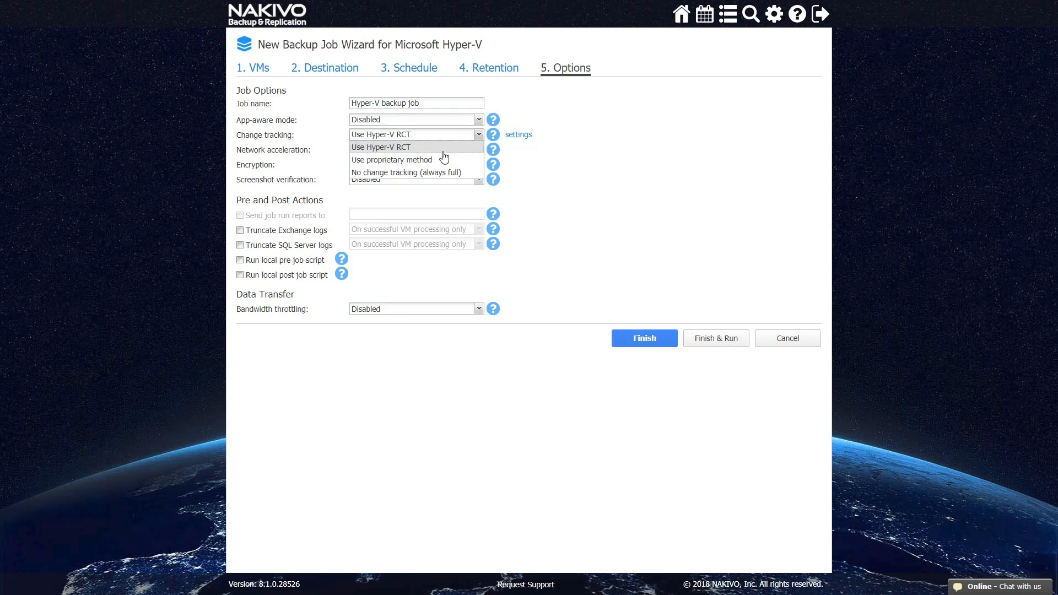
click(407, 172)
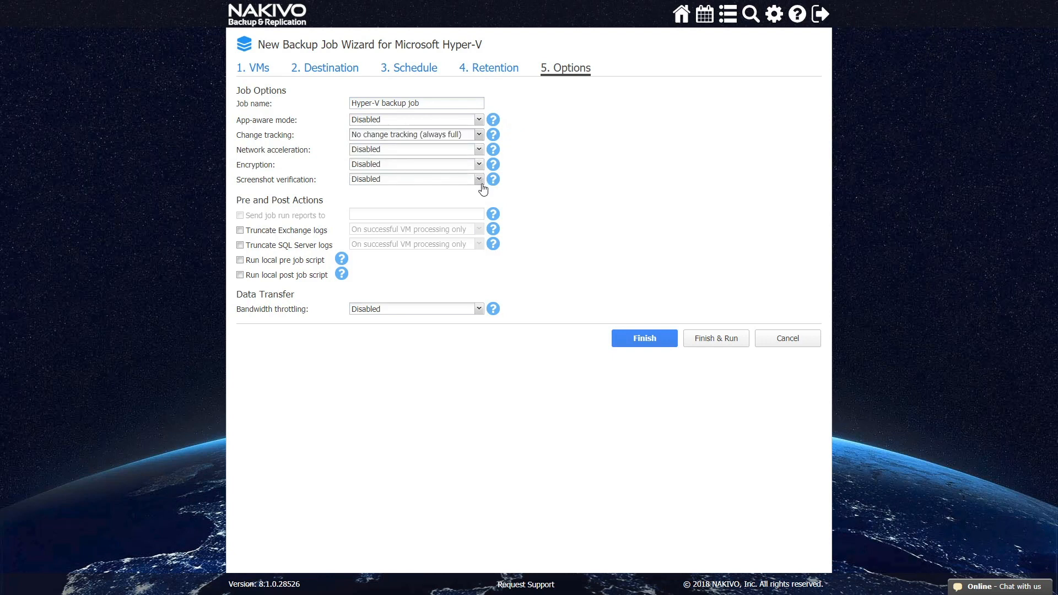
mouse_move(448, 173)
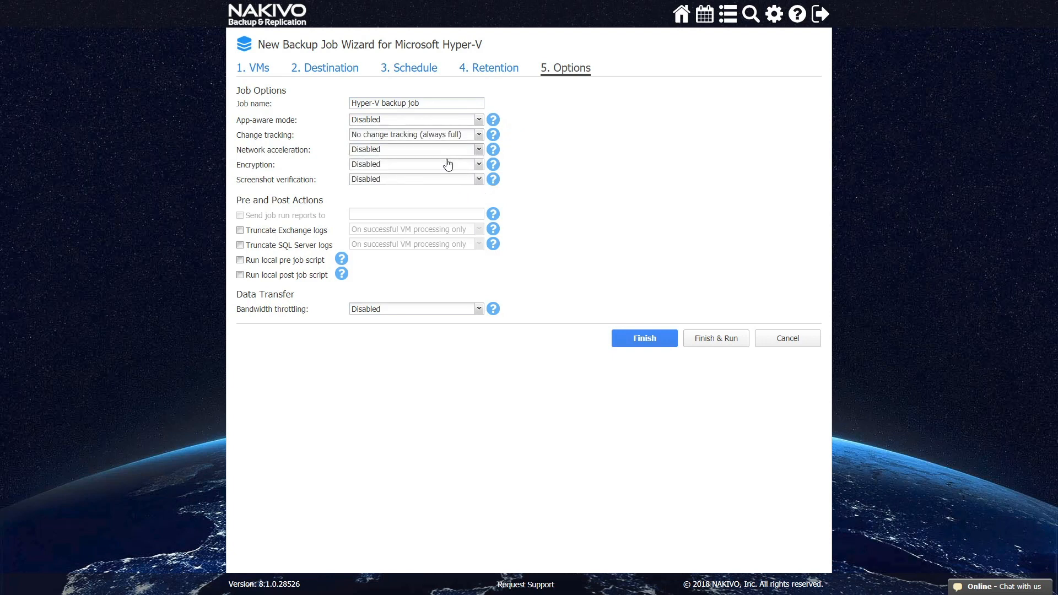
mouse_move(449, 166)
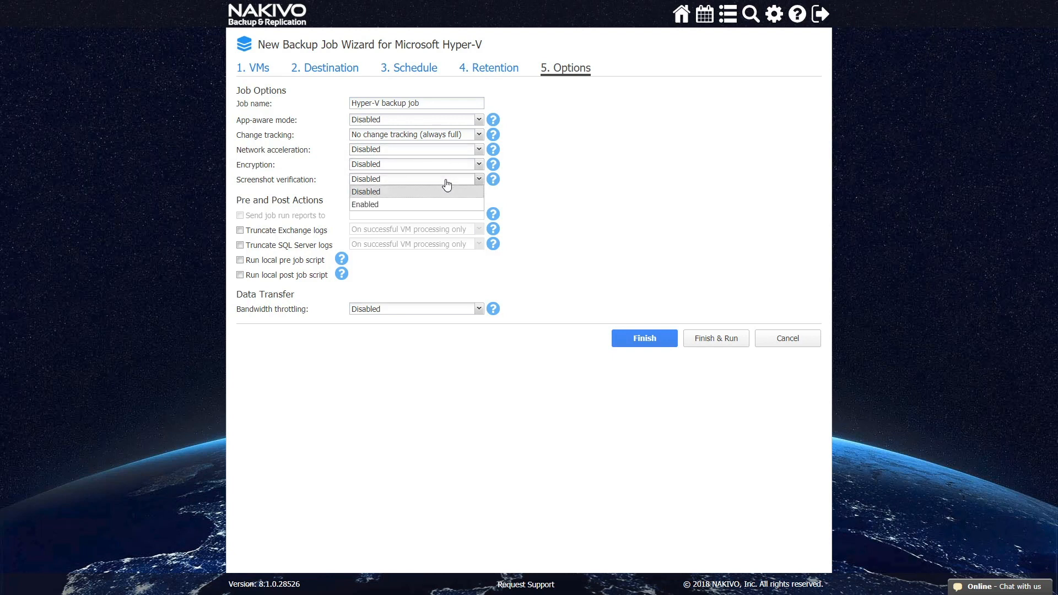
click(366, 191)
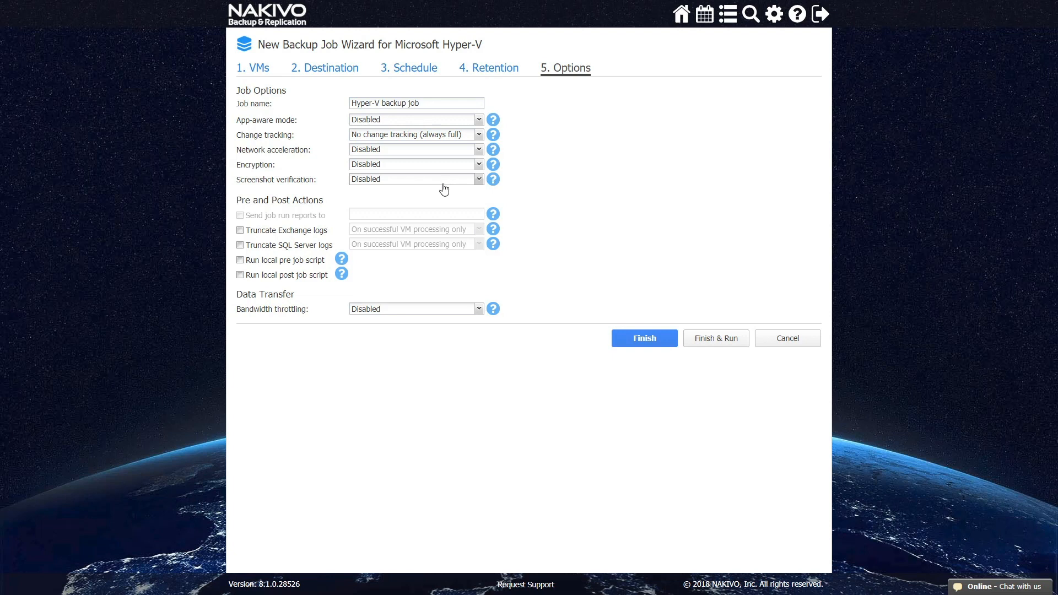
mouse_move(319, 241)
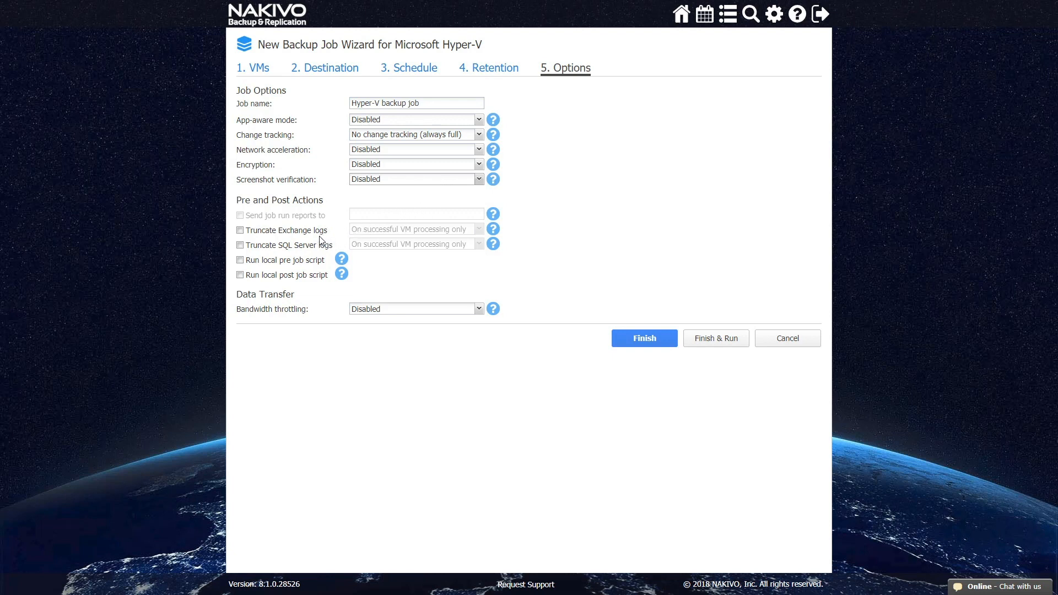
mouse_move(298, 257)
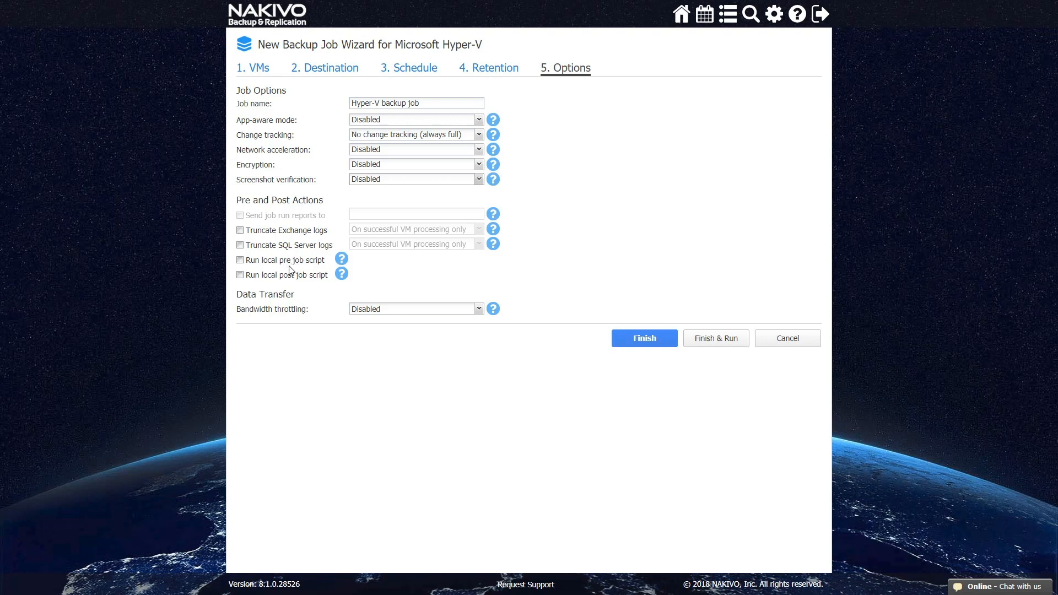
mouse_move(289, 291)
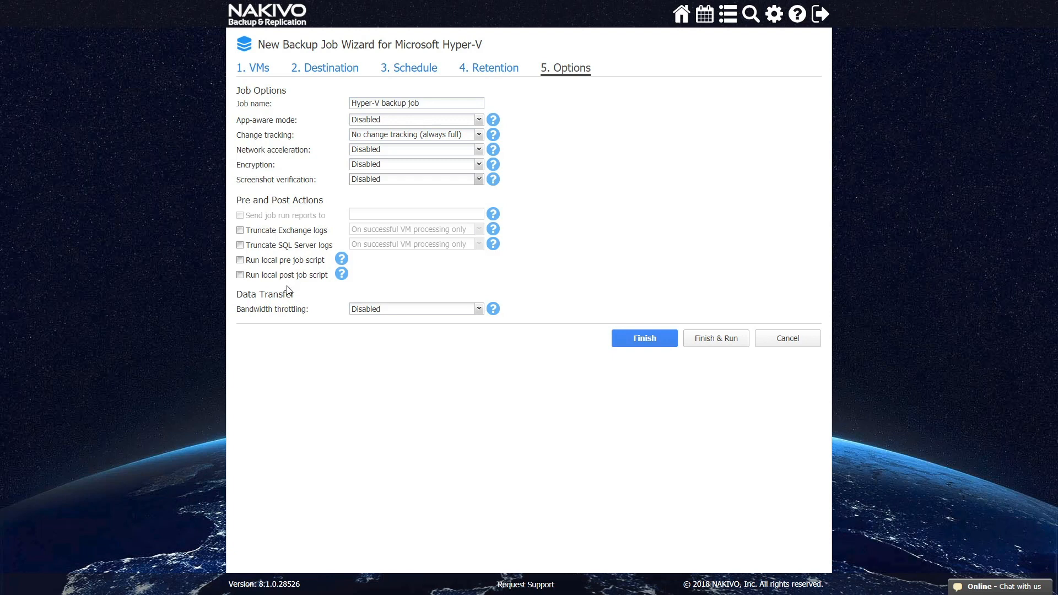
mouse_move(324, 290)
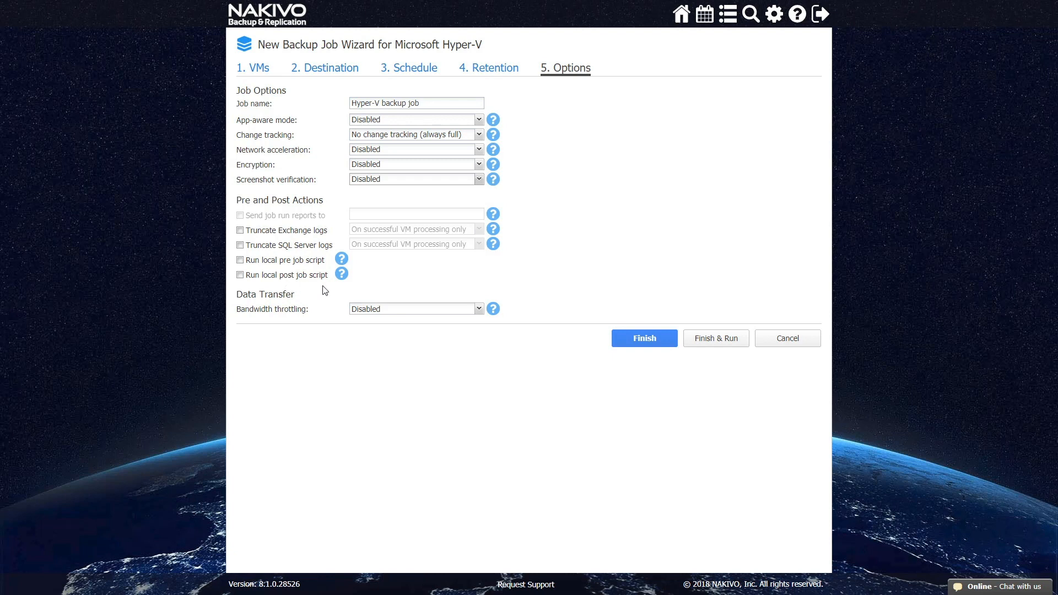
mouse_move(395, 312)
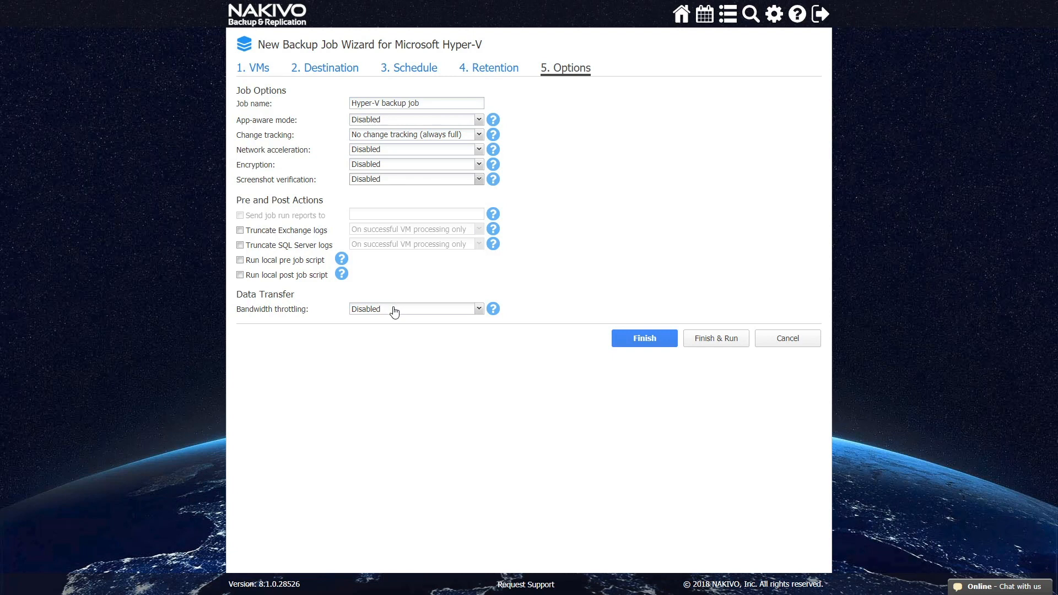
click(415, 308)
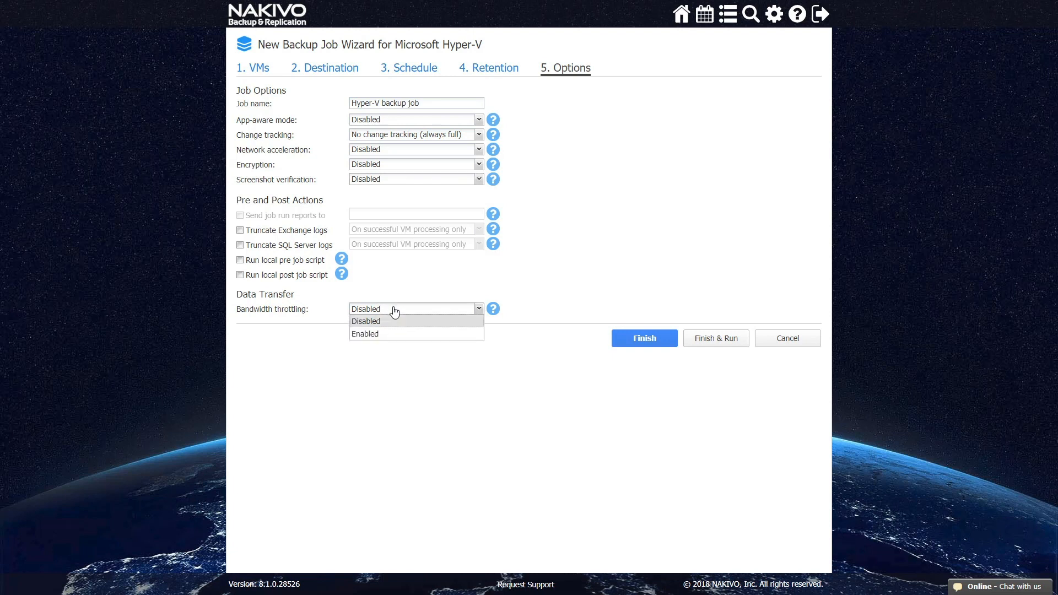
click(366, 309)
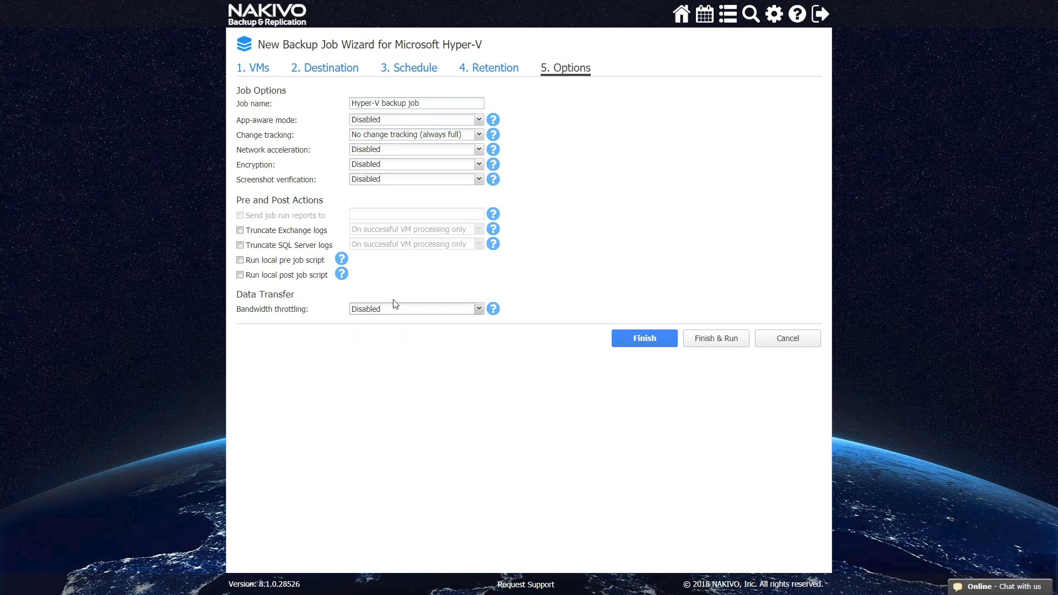
mouse_move(395, 286)
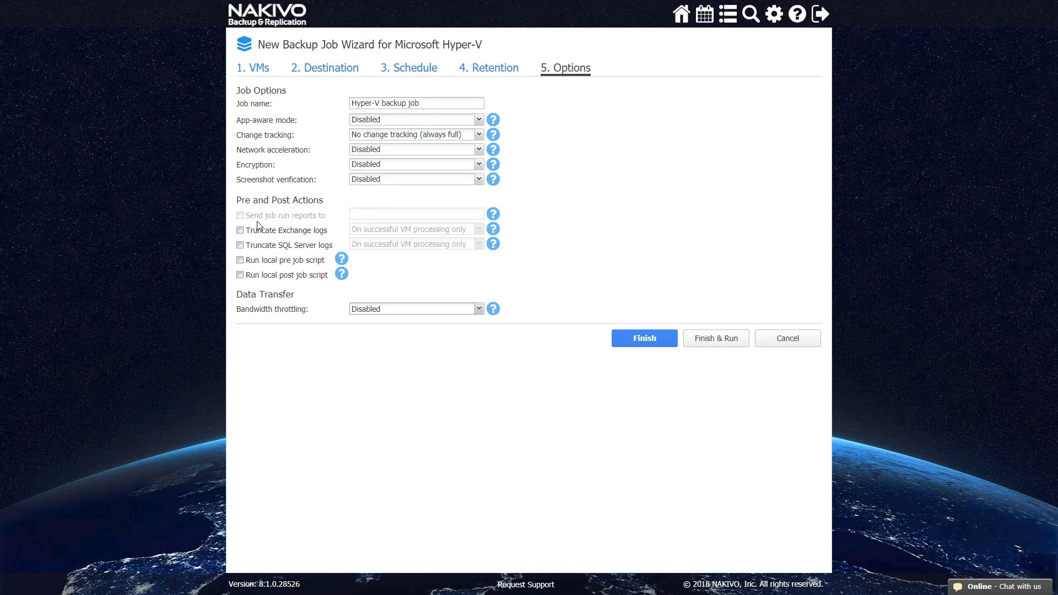
mouse_move(345, 249)
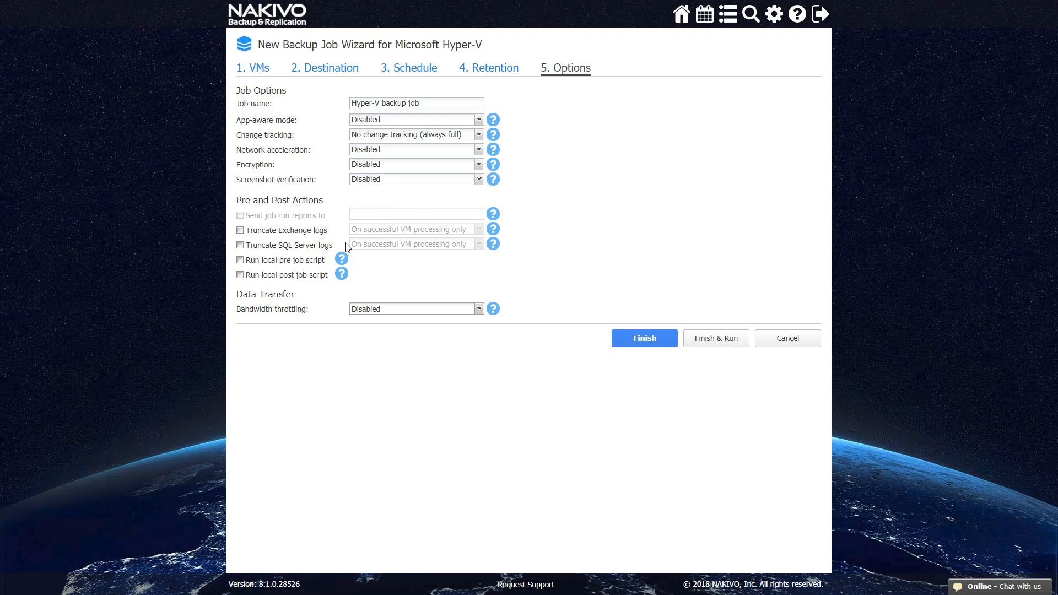
mouse_move(430, 263)
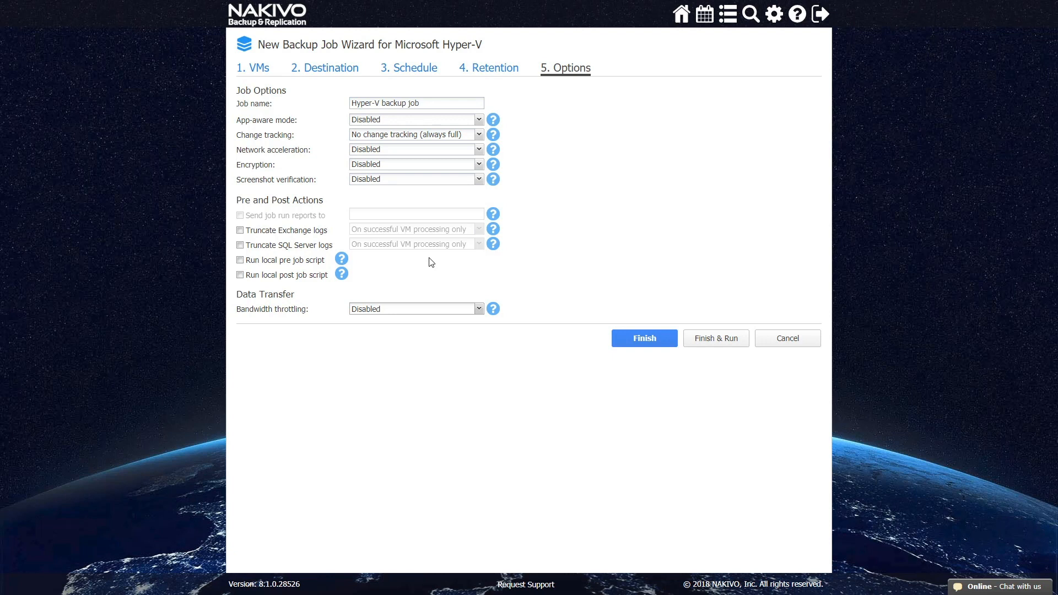
mouse_move(545, 278)
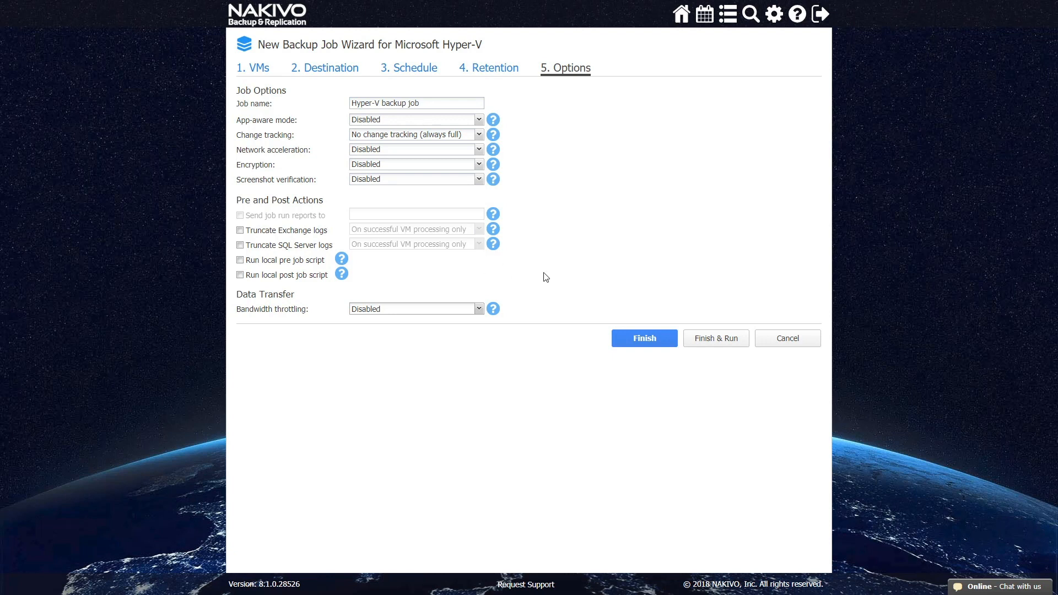
Finish & Run the job for all VMs and view it running on the dashboard
click(715, 338)
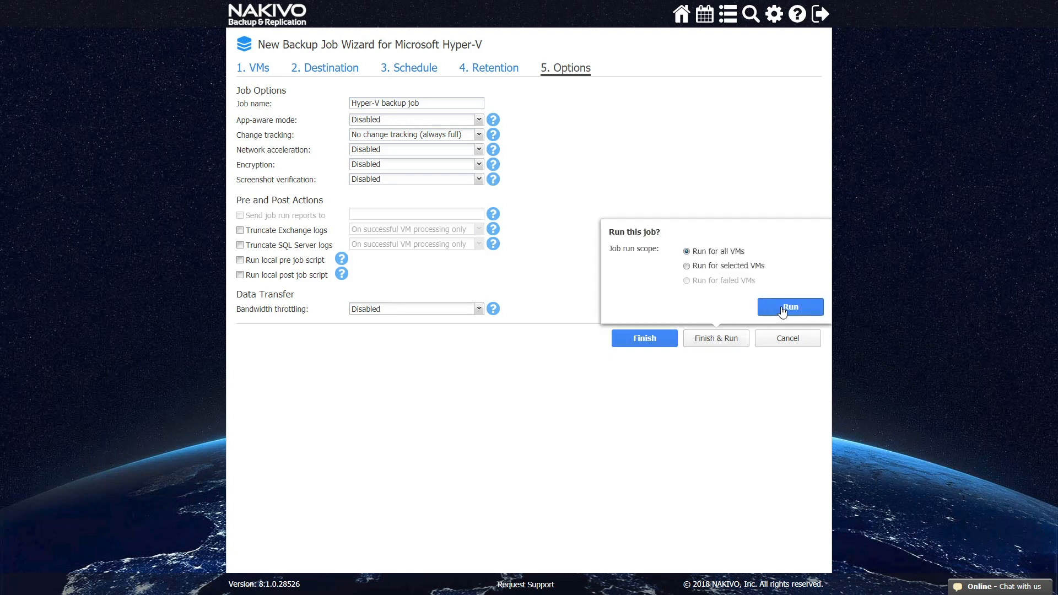
click(789, 306)
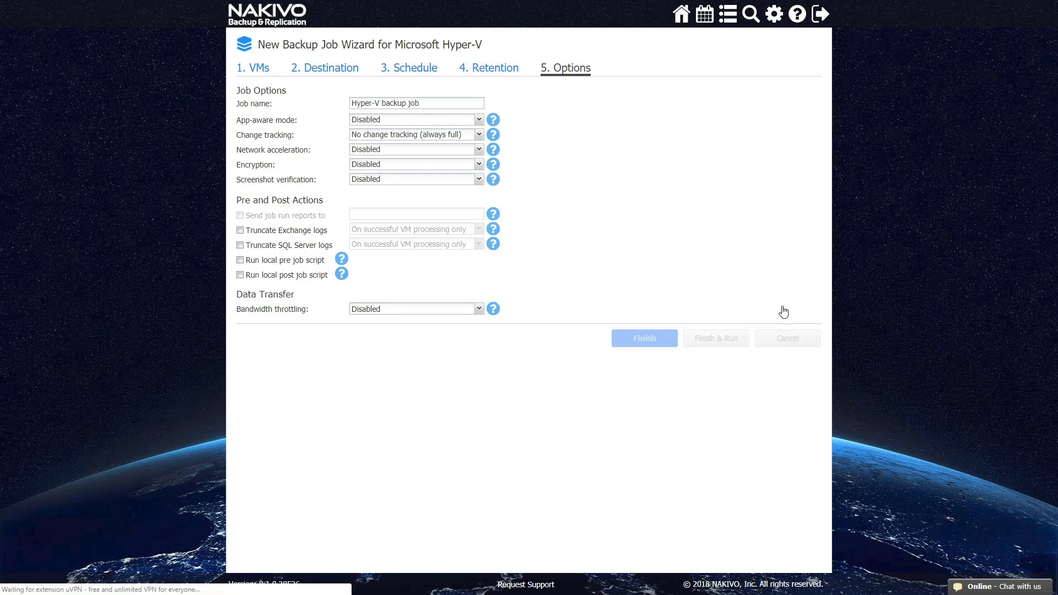
click(642, 337)
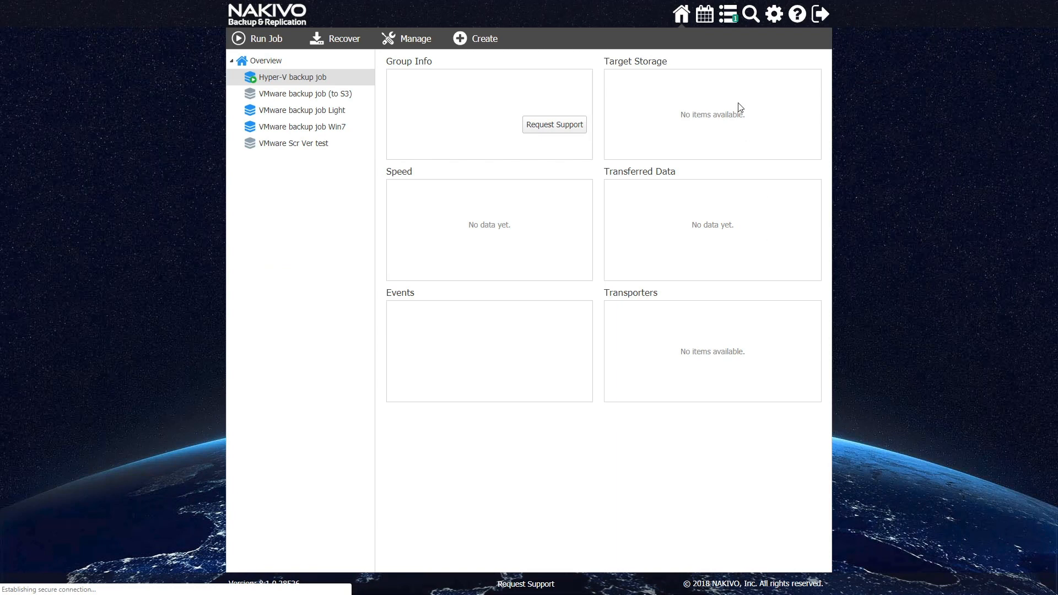
click(267, 39)
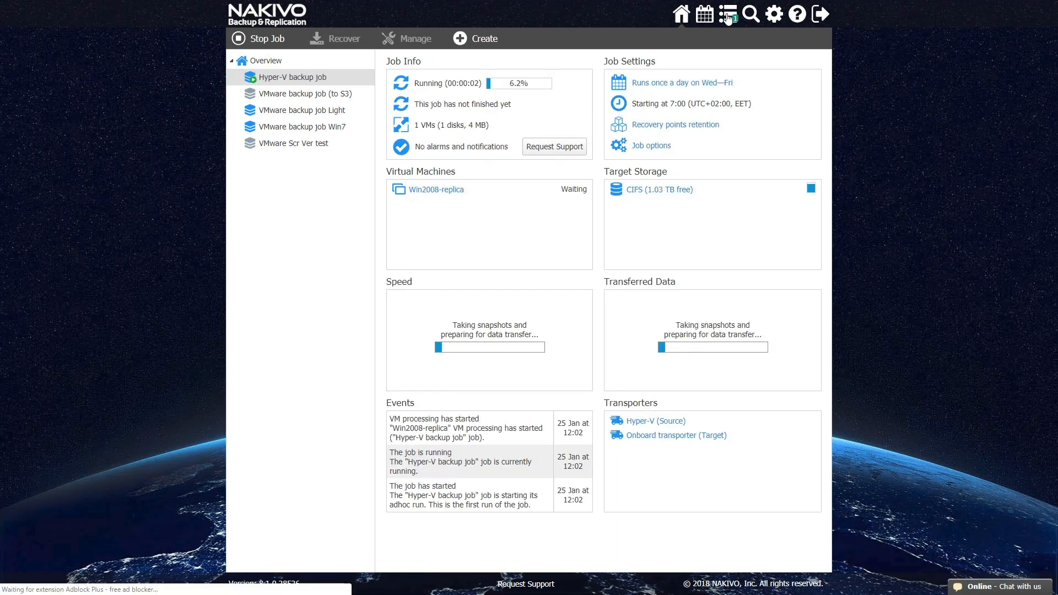
Show the Activities list, where the Hyper-V backup job run is in progress at about 7%
click(727, 14)
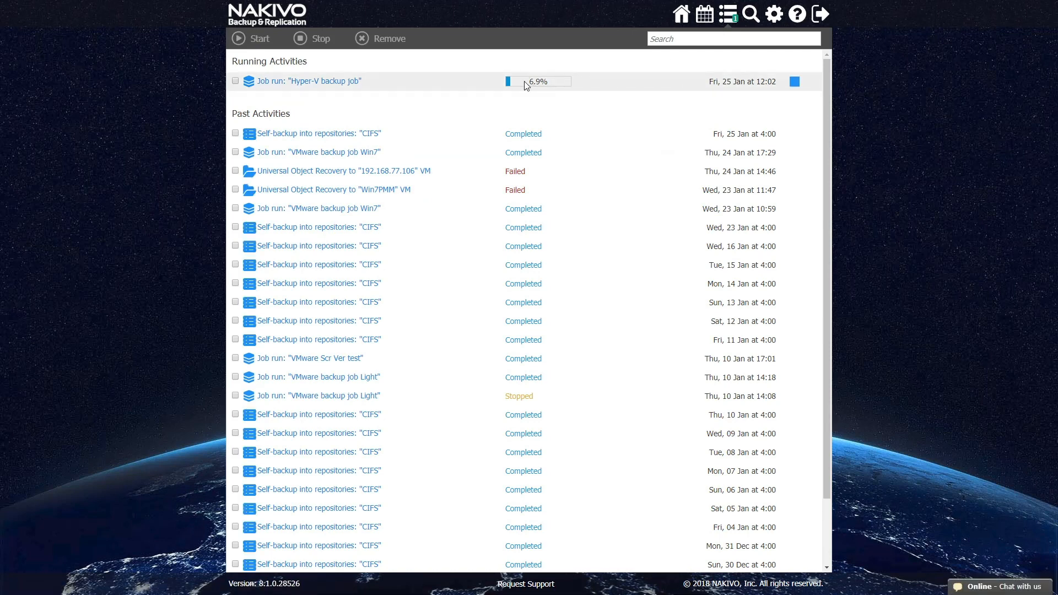
mouse_move(351, 88)
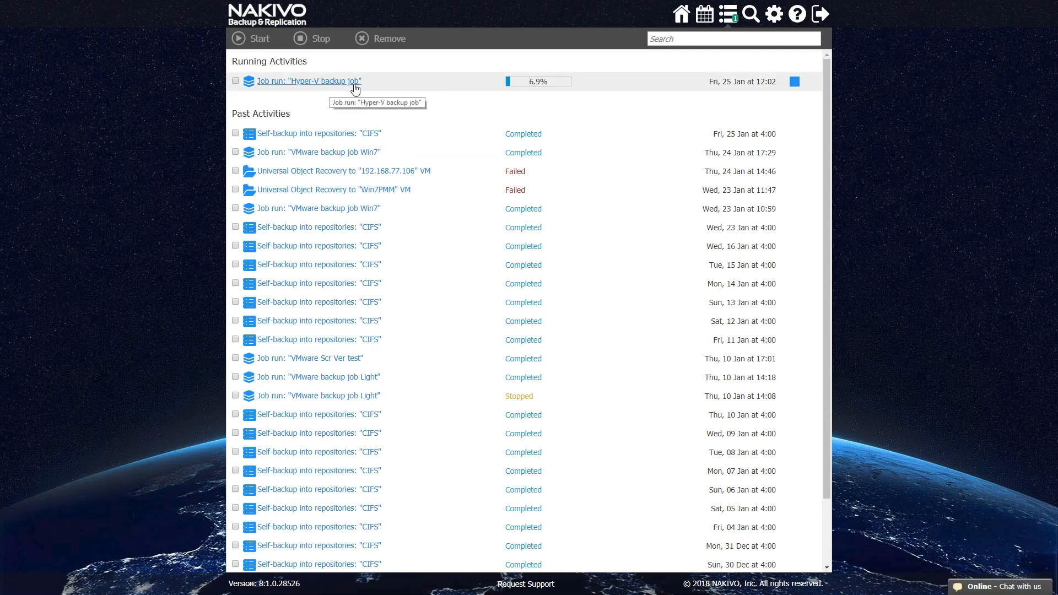
mouse_move(393, 95)
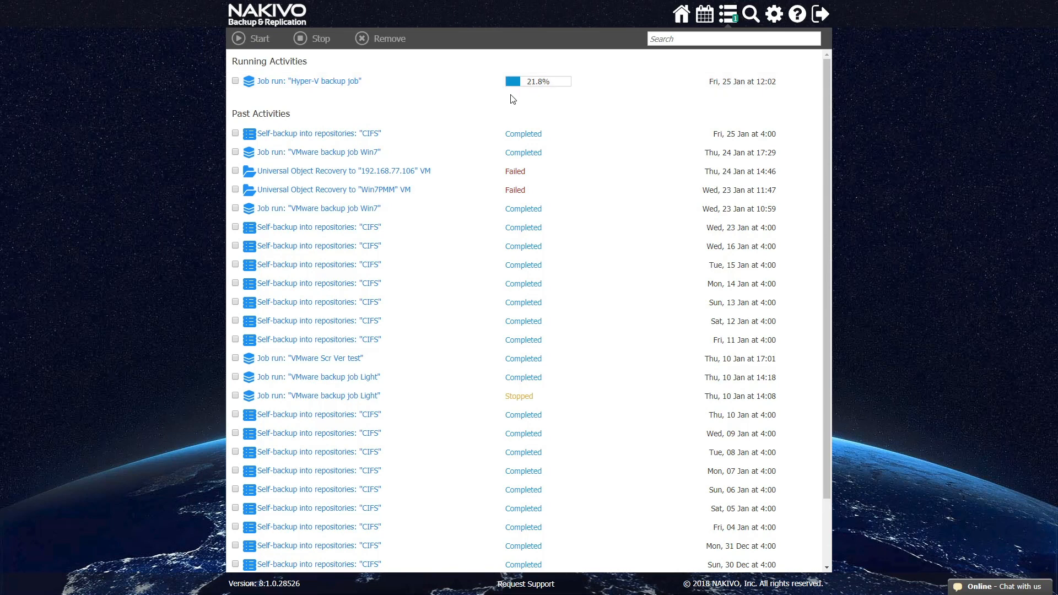
mouse_move(526, 100)
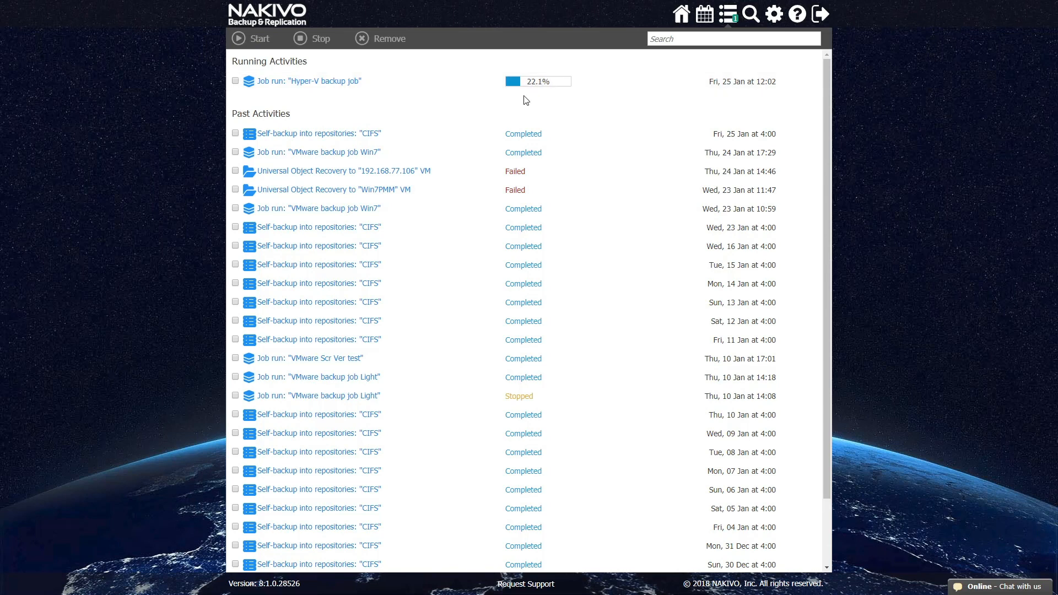